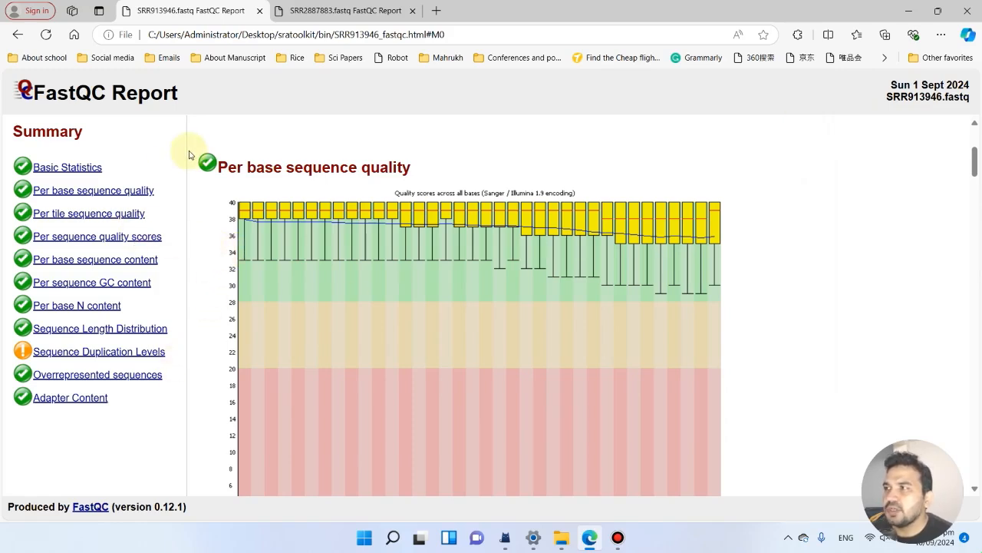
{"action": "mouse_move", "coordinate": [136, 114]}
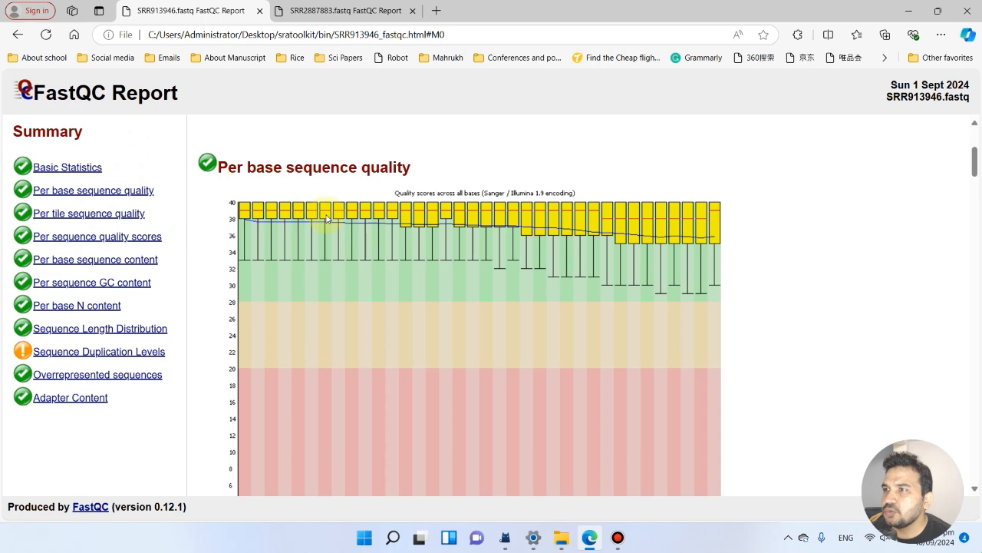
{"action": "mouse_move", "coordinate": [641, 270]}
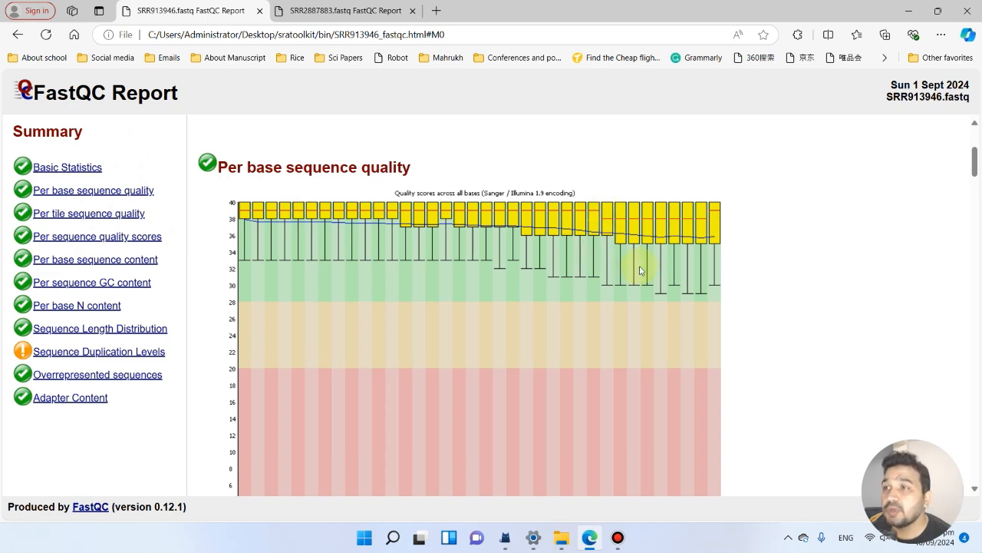
Step: Review the SRR2887883 FastQC report's per-base quality plot in the other browser tab
{"action": "left_click", "coordinate": [350, 12]}
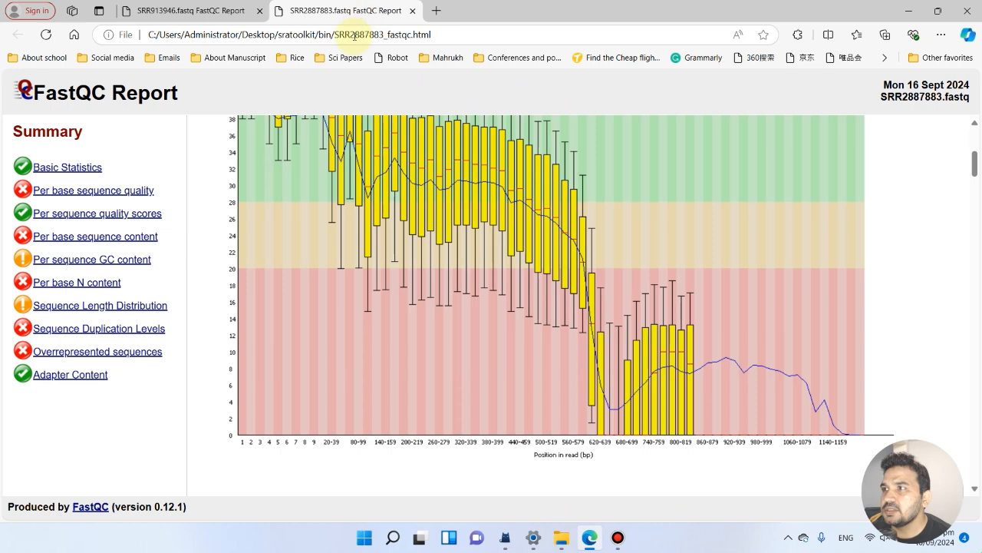
{"action": "mouse_move", "coordinate": [3, 218]}
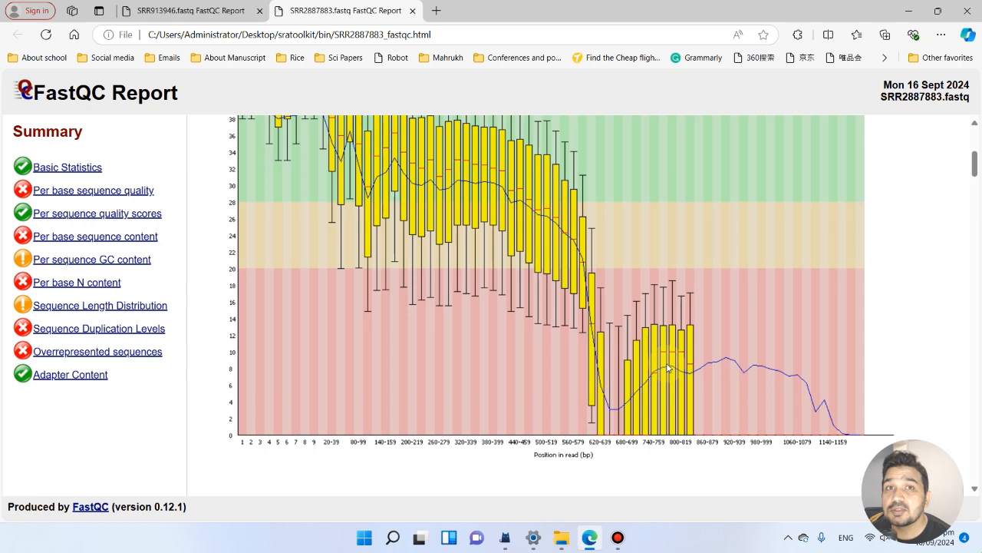
{"action": "mouse_move", "coordinate": [669, 356]}
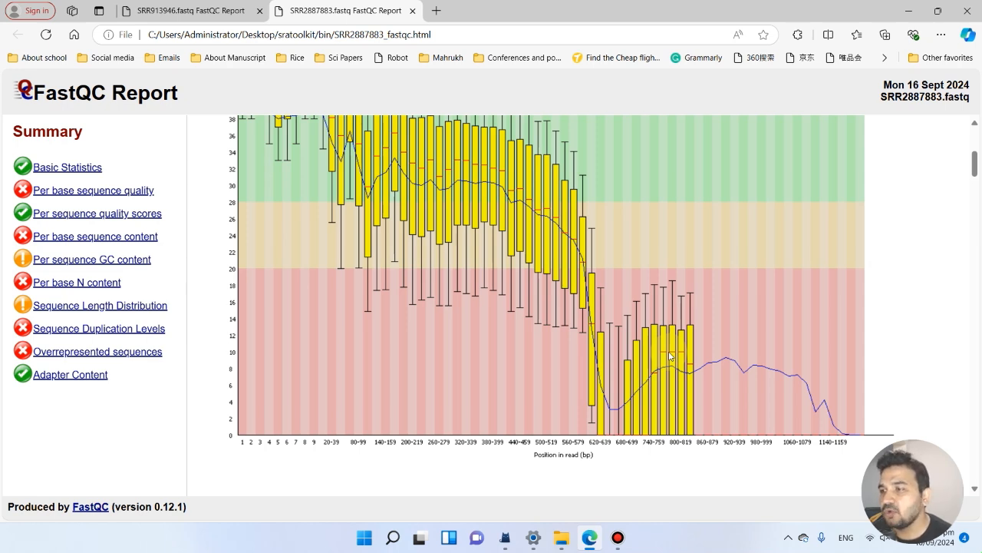
{"action": "mouse_move", "coordinate": [730, 280]}
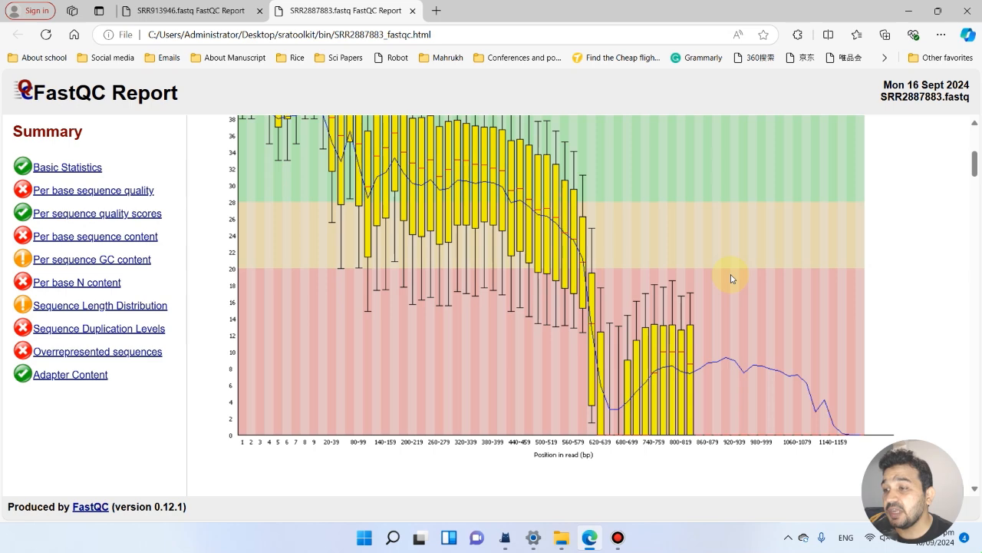
{"action": "mouse_move", "coordinate": [534, 488]}
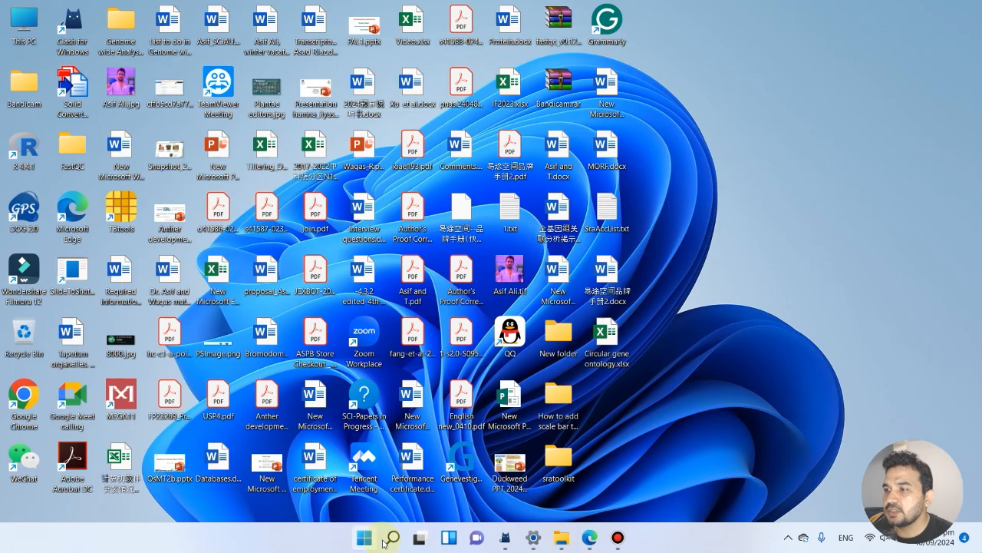
Step: Launch Windows Terminal from Windows Search by searching 'terminal' and maximize it
{"action": "left_click", "coordinate": [392, 534]}
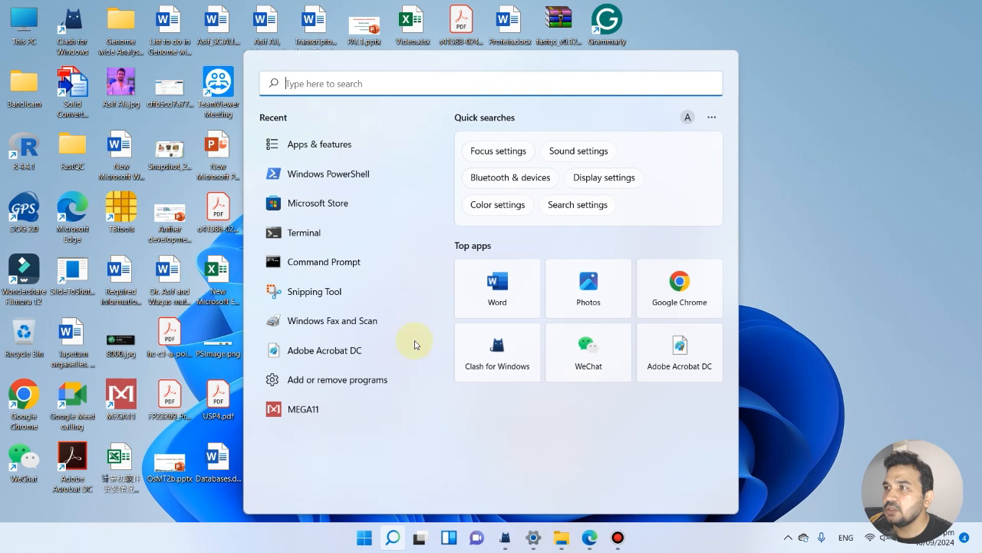
{"action": "mouse_move", "coordinate": [338, 83]}
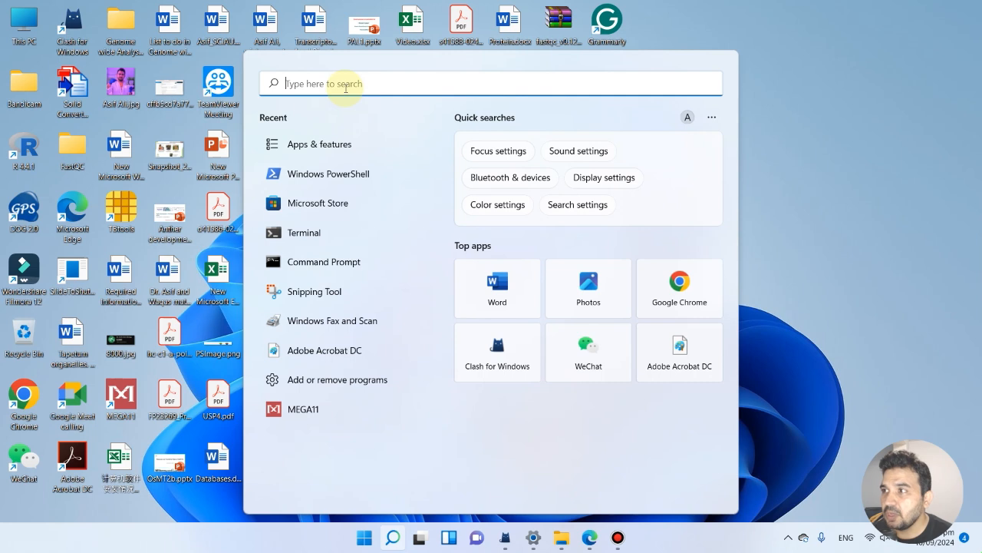
{"action": "type", "text": "terminal"}
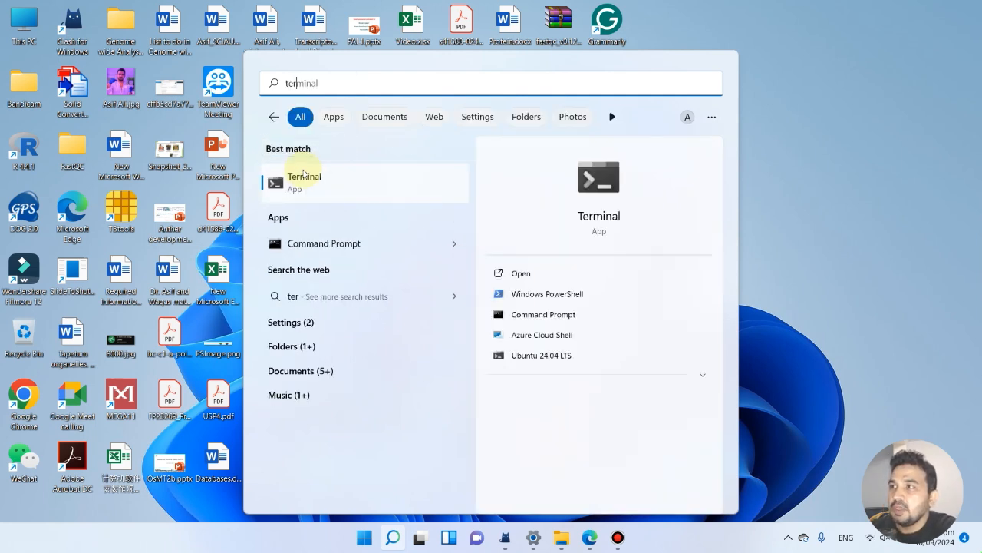
{"action": "mouse_move", "coordinate": [322, 184]}
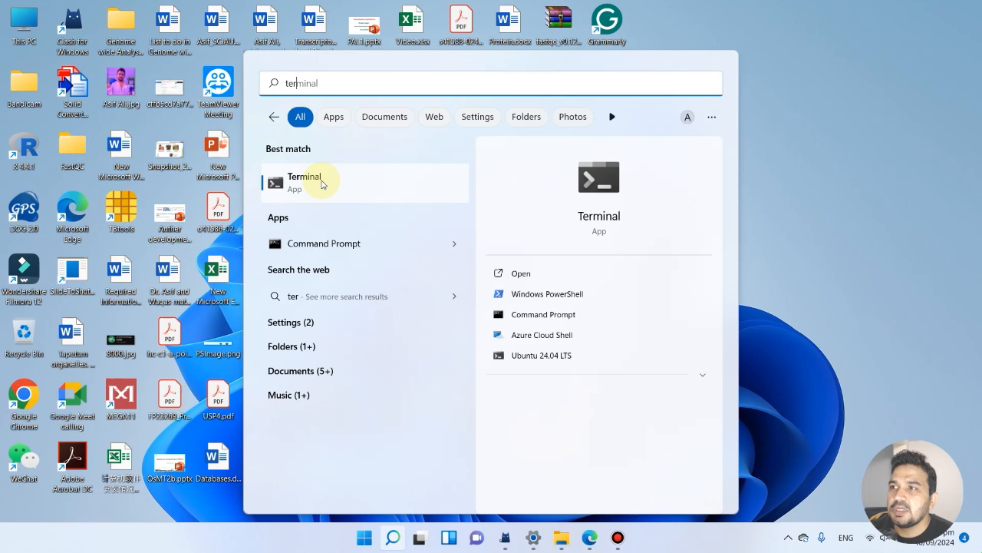
{"action": "left_click", "coordinate": [304, 181]}
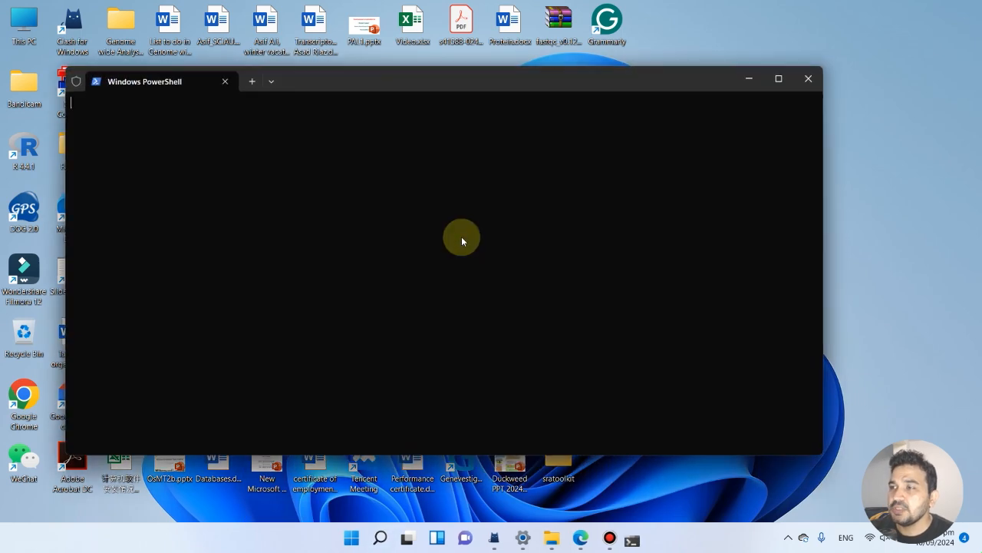
{"action": "left_click", "coordinate": [779, 78]}
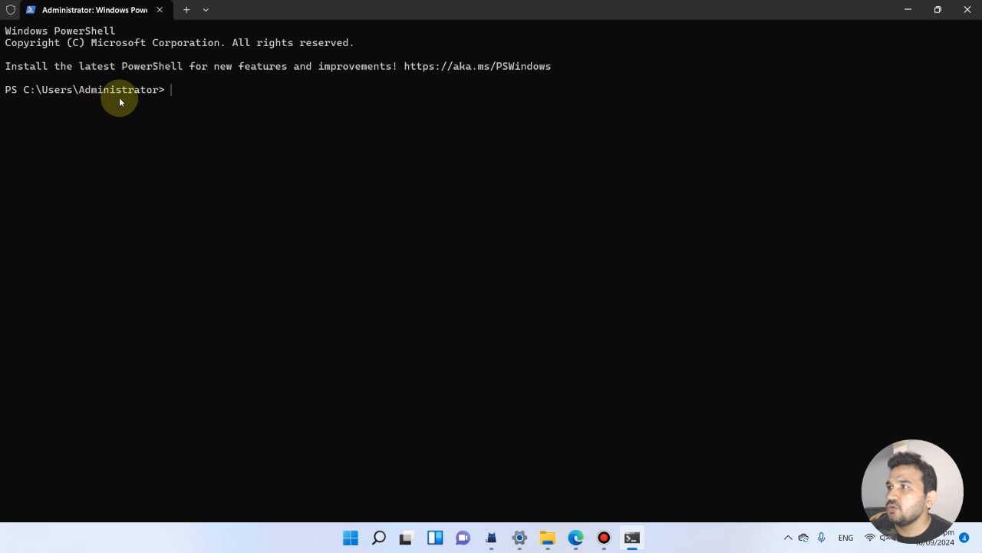
{"action": "mouse_move", "coordinate": [215, 96]}
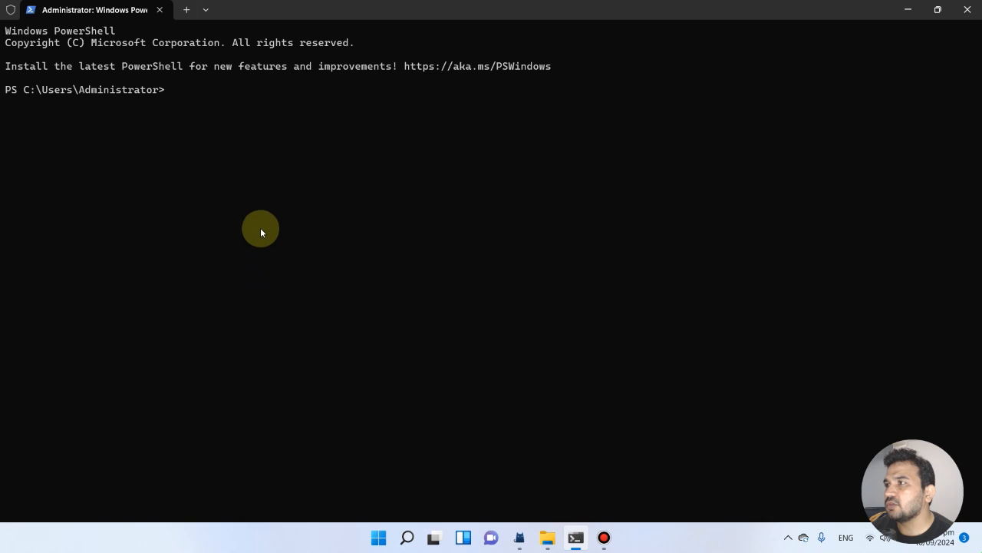
{"action": "mouse_move", "coordinate": [211, 128]}
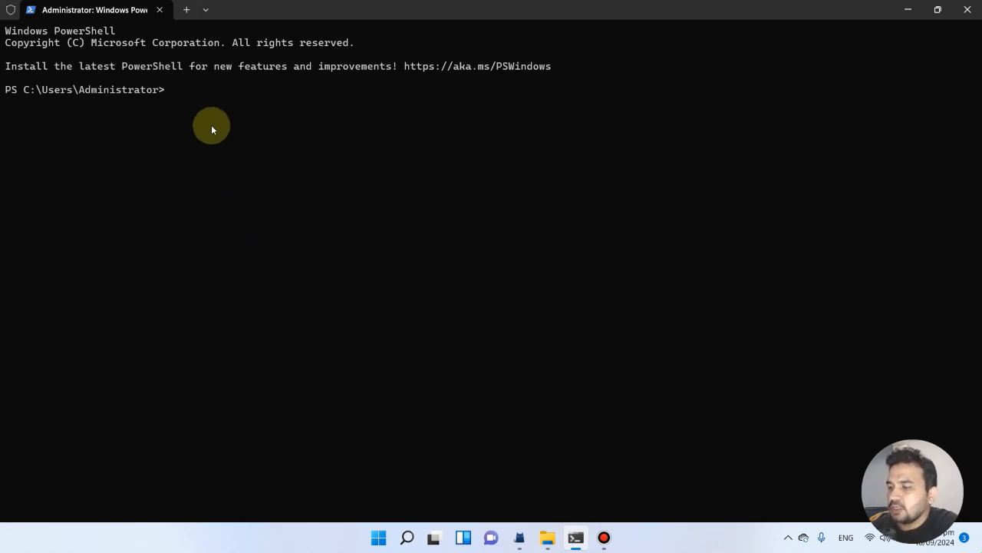
Step: Run wsl --install in PowerShell to install WSL and download Ubuntu
{"action": "type", "text": "w"}
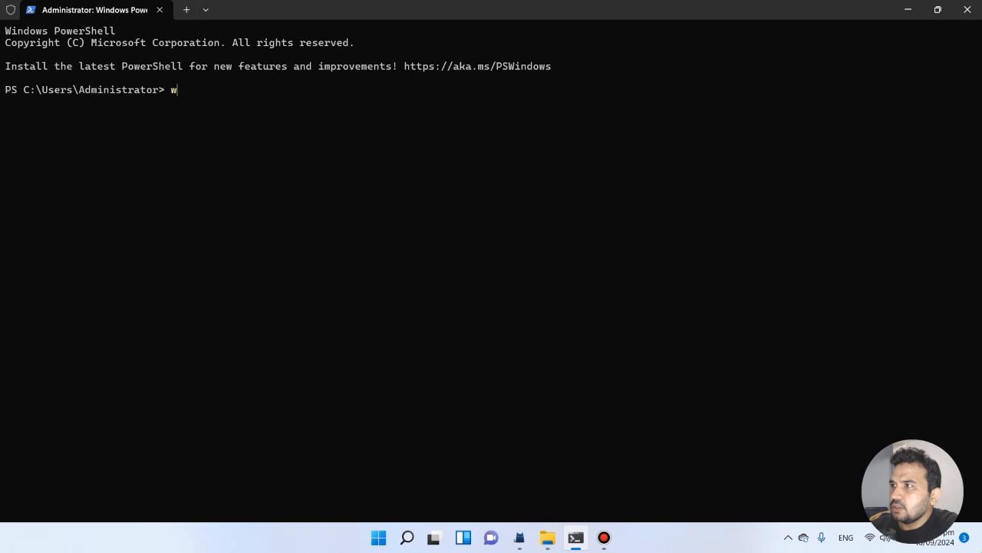
{"action": "type", "text": "sl"}
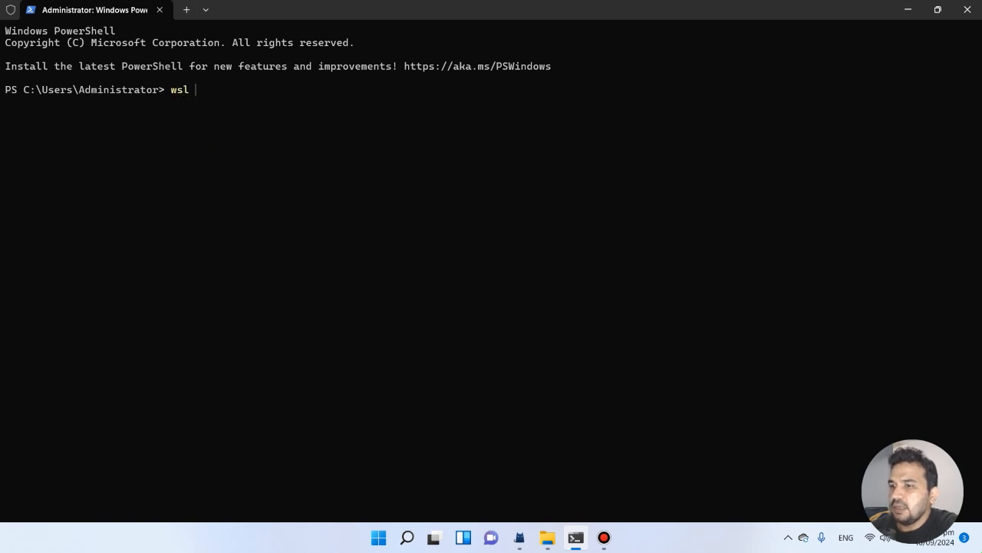
{"action": "type", "text": "--i"}
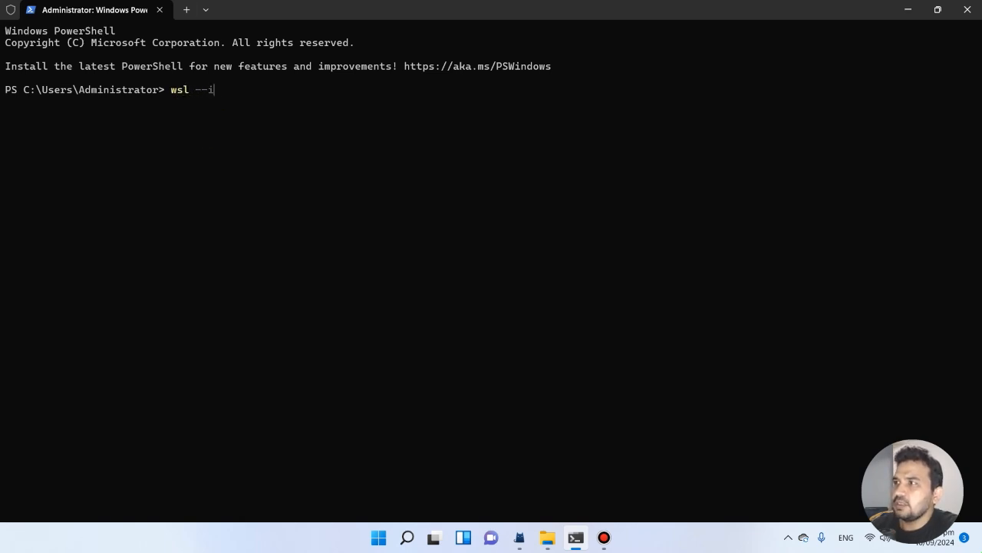
{"action": "type", "text": "nstall"}
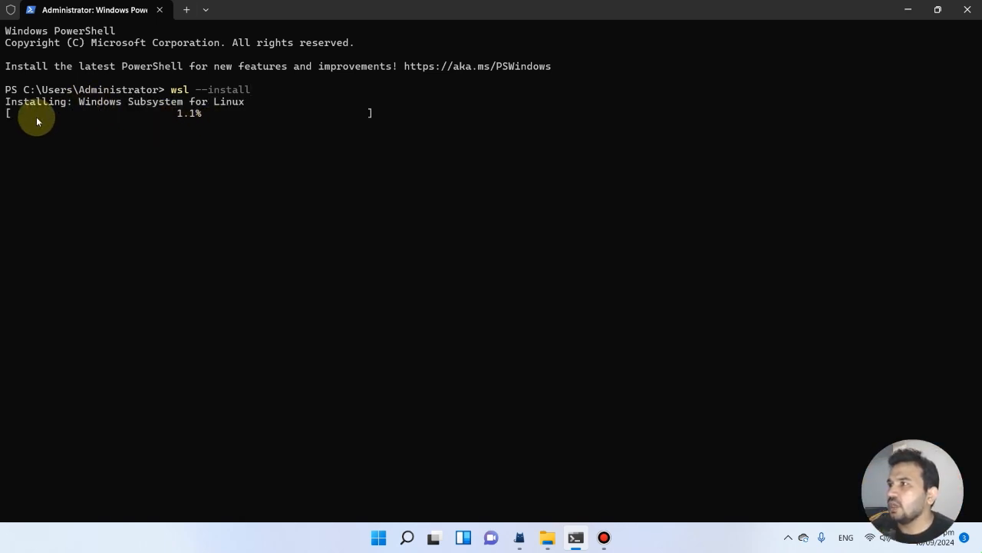
{"action": "mouse_move", "coordinate": [98, 101]}
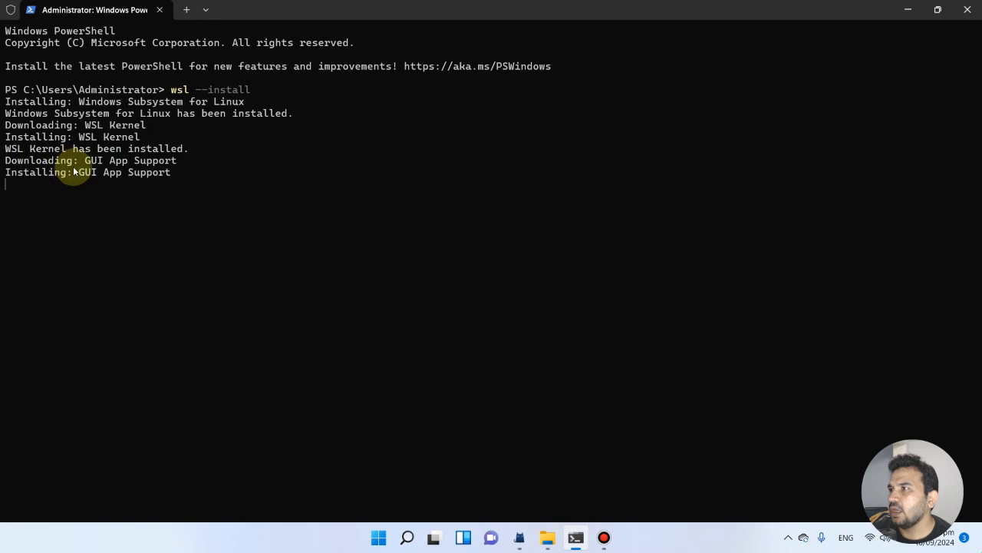
{"action": "mouse_move", "coordinate": [49, 172]}
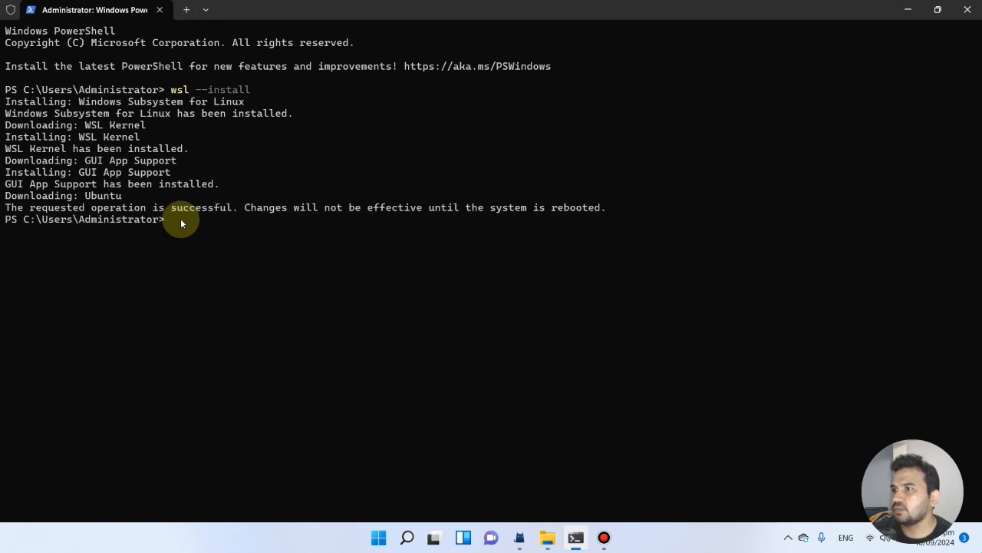
{"action": "mouse_move", "coordinate": [159, 224]}
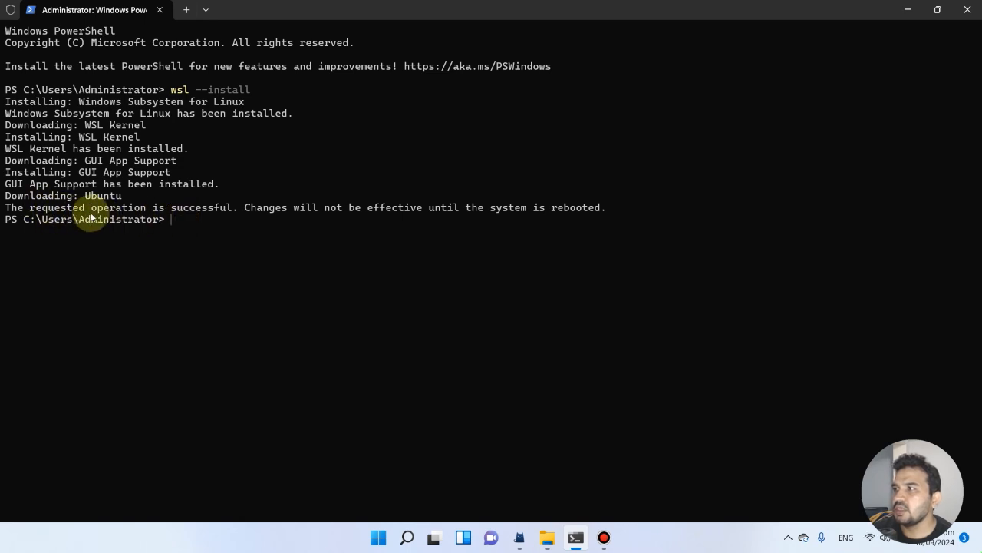
{"action": "mouse_move", "coordinate": [328, 218]}
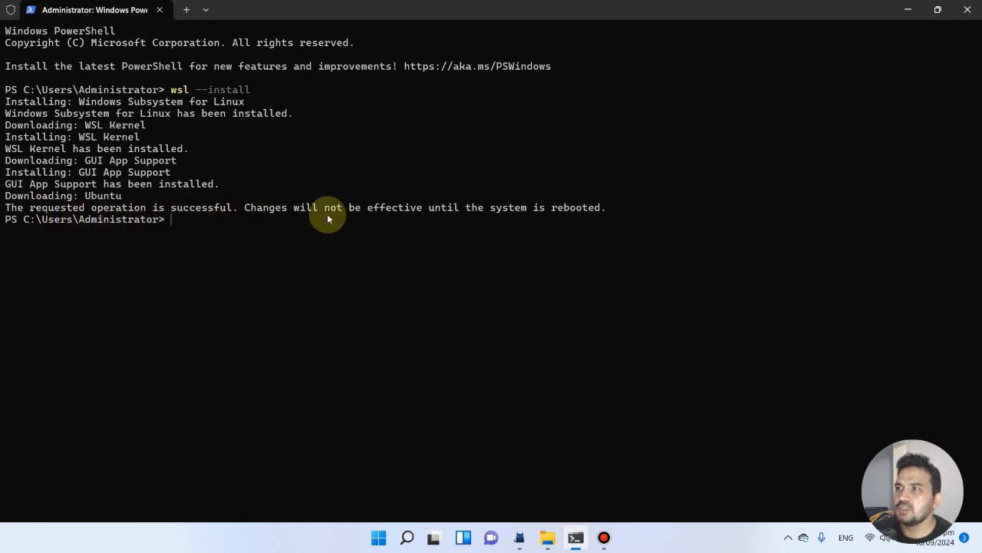
{"action": "mouse_move", "coordinate": [549, 218]}
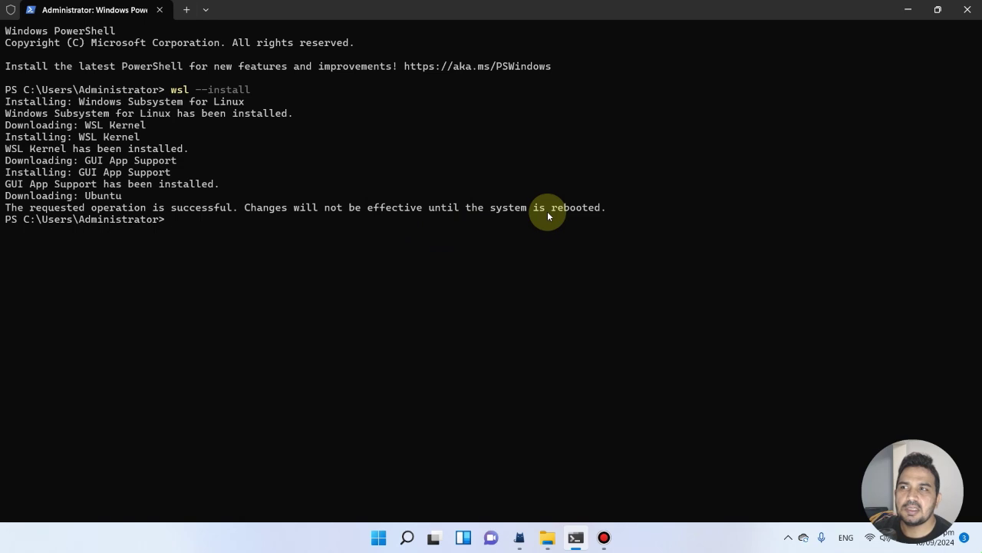
{"action": "mouse_move", "coordinate": [577, 209]}
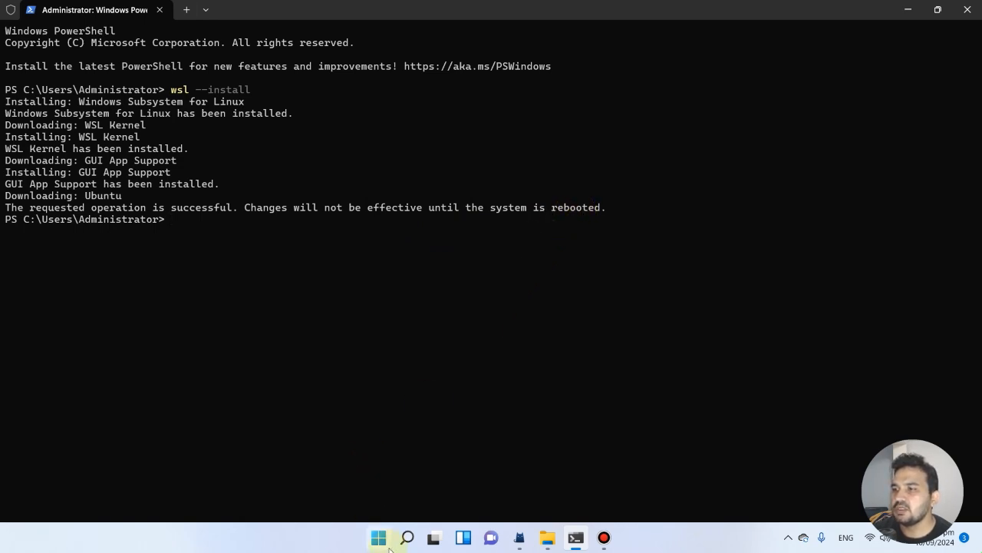
{"action": "left_click", "coordinate": [378, 537]}
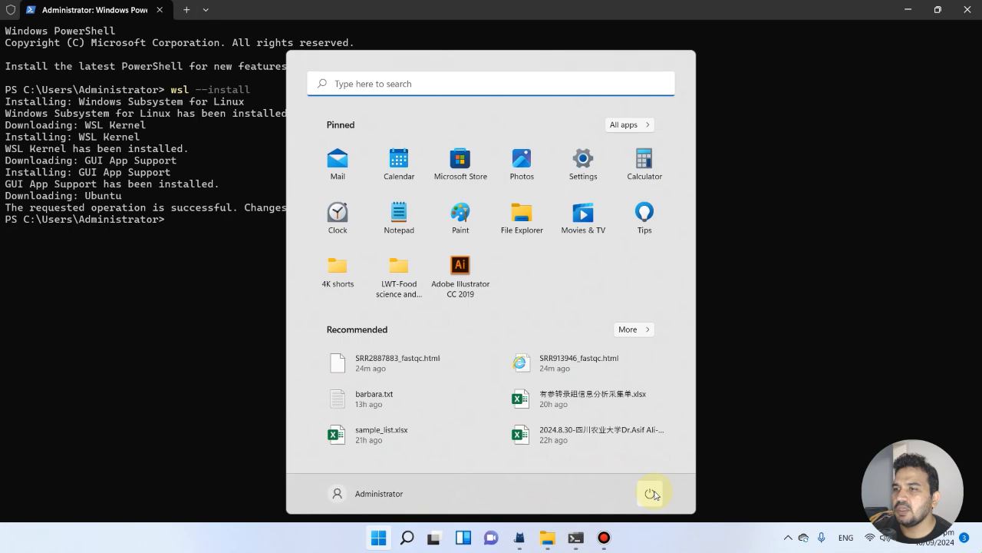
{"action": "left_click", "coordinate": [650, 494]}
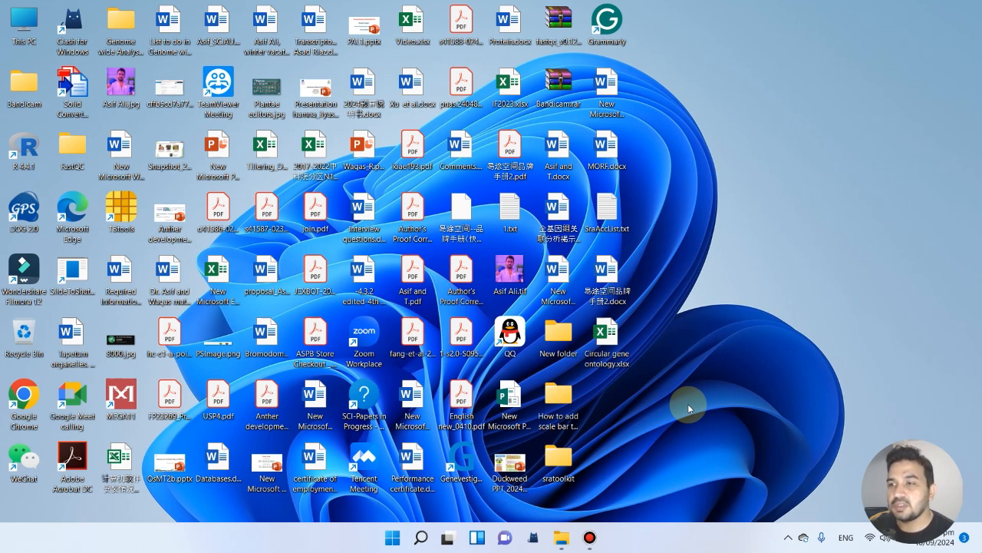
{"action": "mouse_move", "coordinate": [713, 370]}
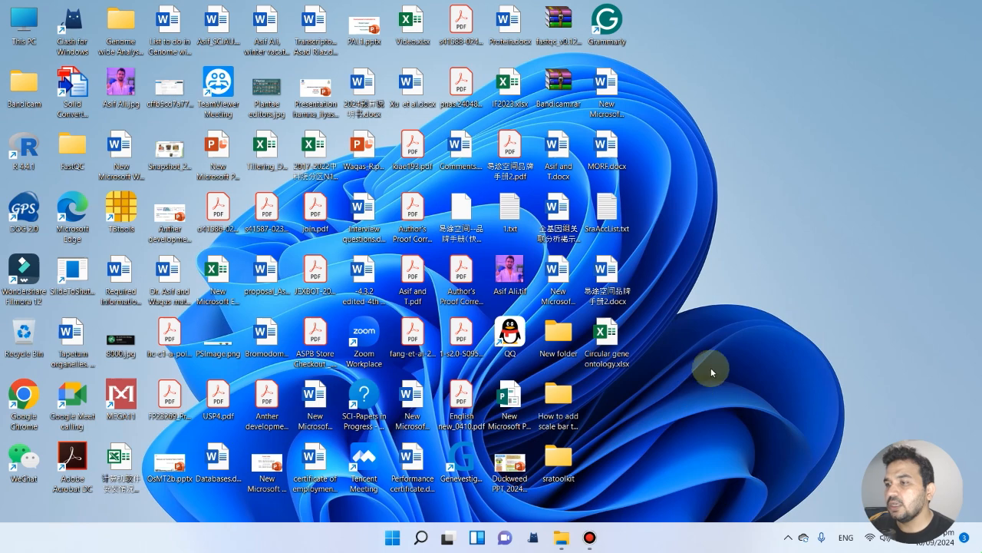
{"action": "mouse_move", "coordinate": [580, 469]}
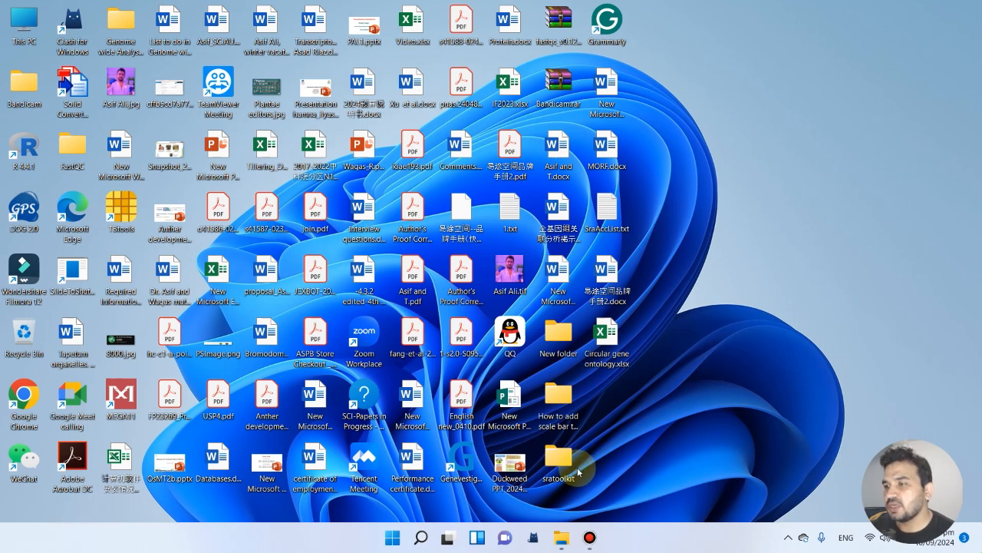
{"action": "left_click", "coordinate": [393, 537]}
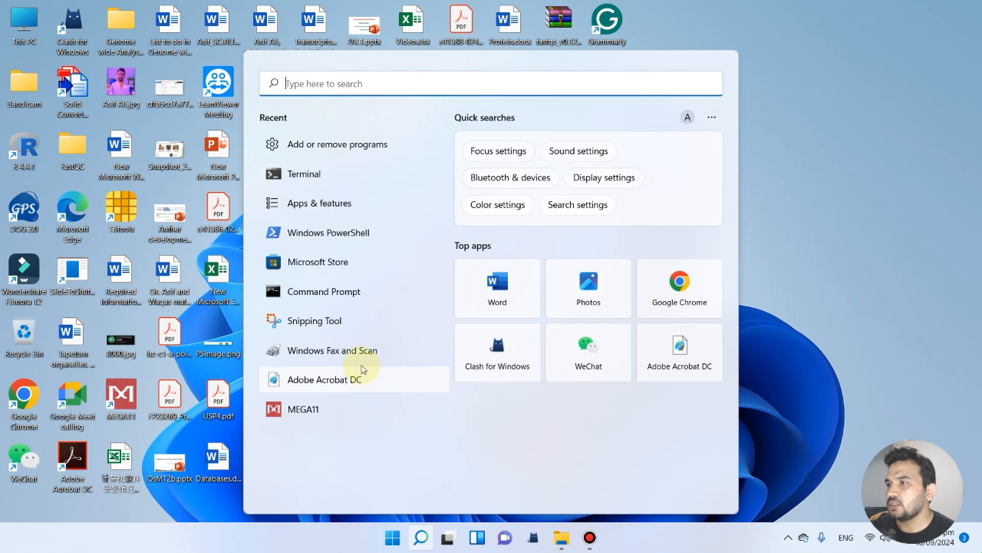
{"action": "mouse_move", "coordinate": [329, 270]}
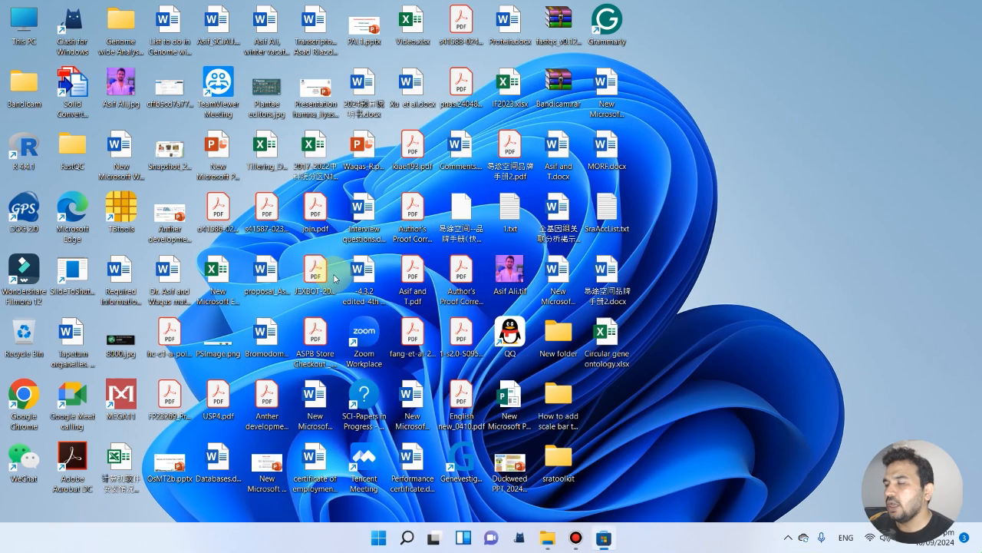
Step: Search Microsoft Store for 'ubuntu' and get Ubuntu 24.04 LTS
{"action": "left_click", "coordinate": [603, 538]}
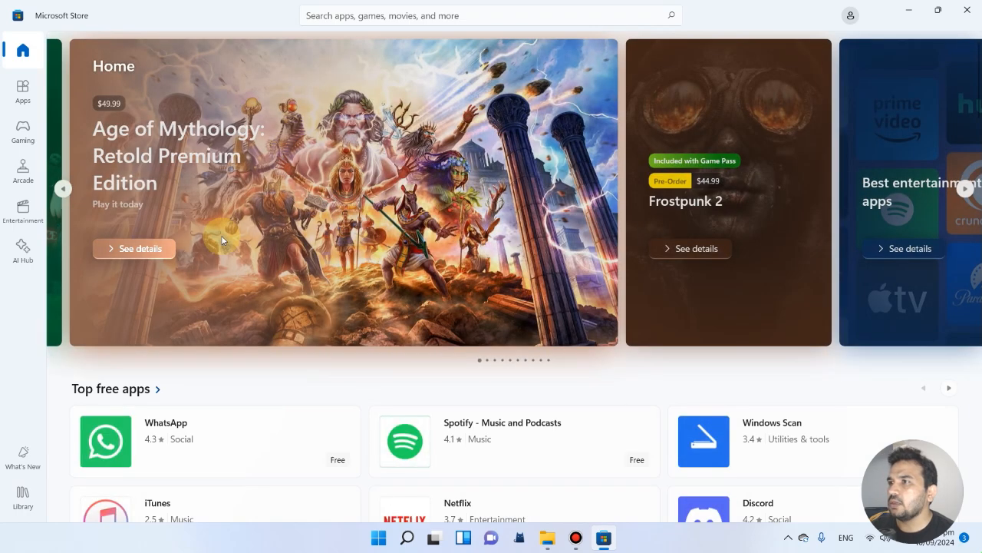
{"action": "left_click", "coordinate": [491, 16]}
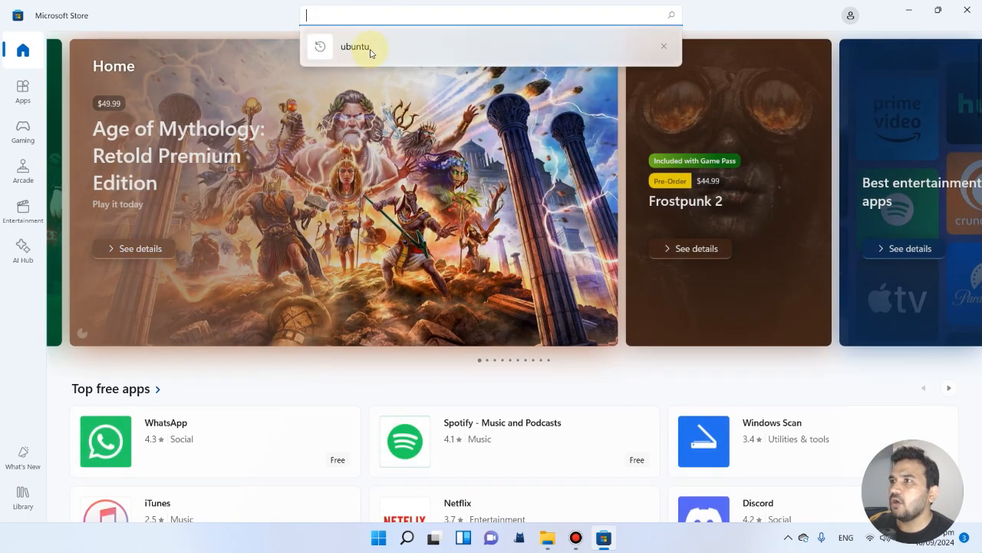
{"action": "left_click", "coordinate": [356, 46]}
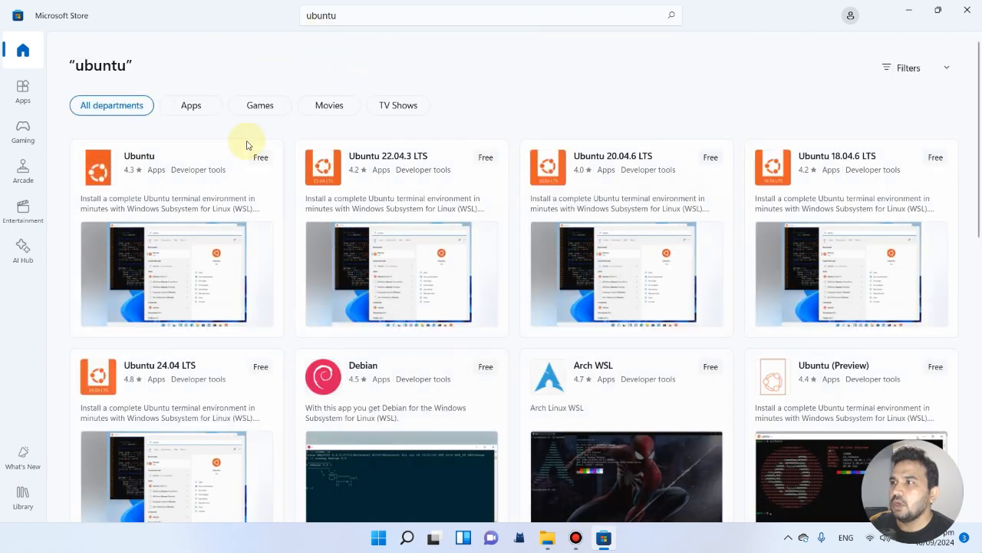
{"action": "mouse_move", "coordinate": [628, 198]}
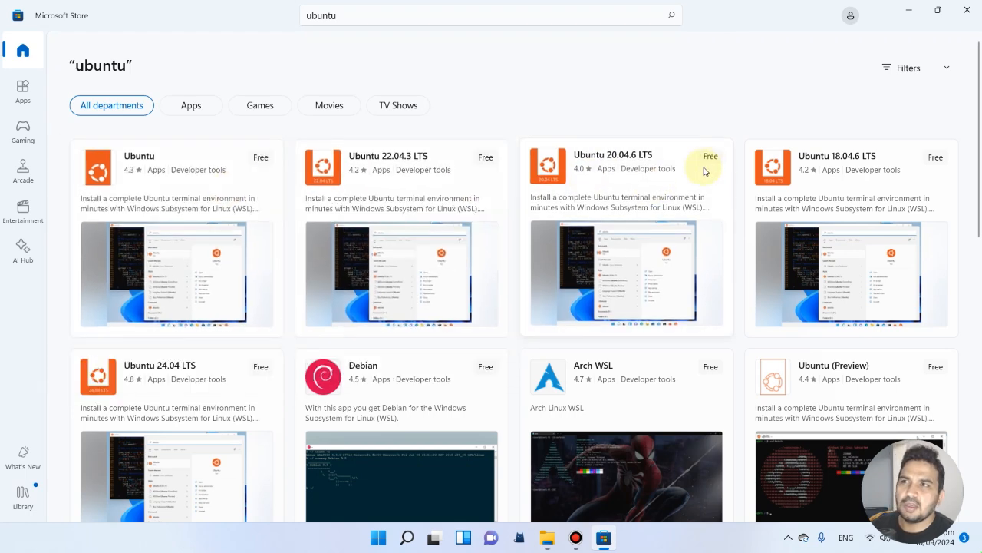
{"action": "mouse_move", "coordinate": [121, 377]}
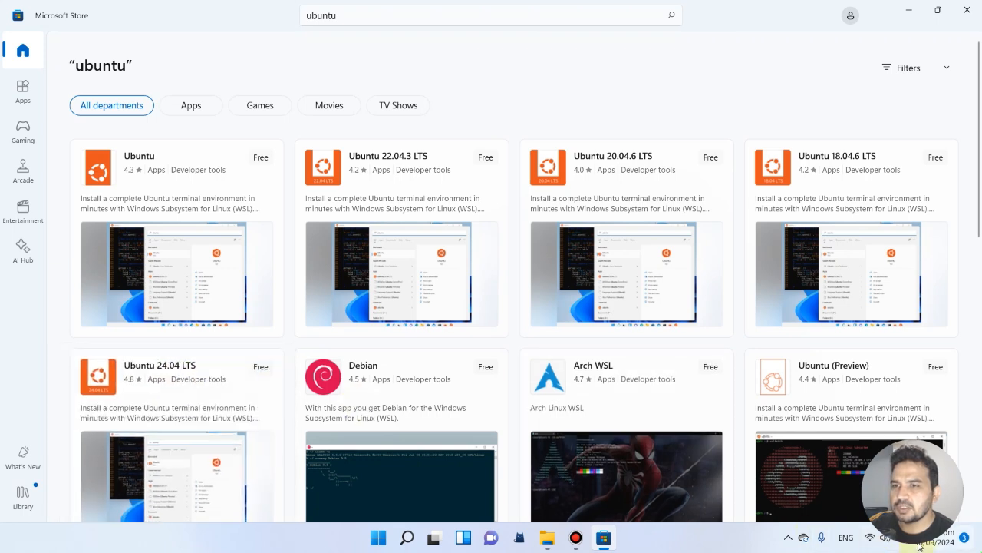
{"action": "mouse_move", "coordinate": [123, 354]}
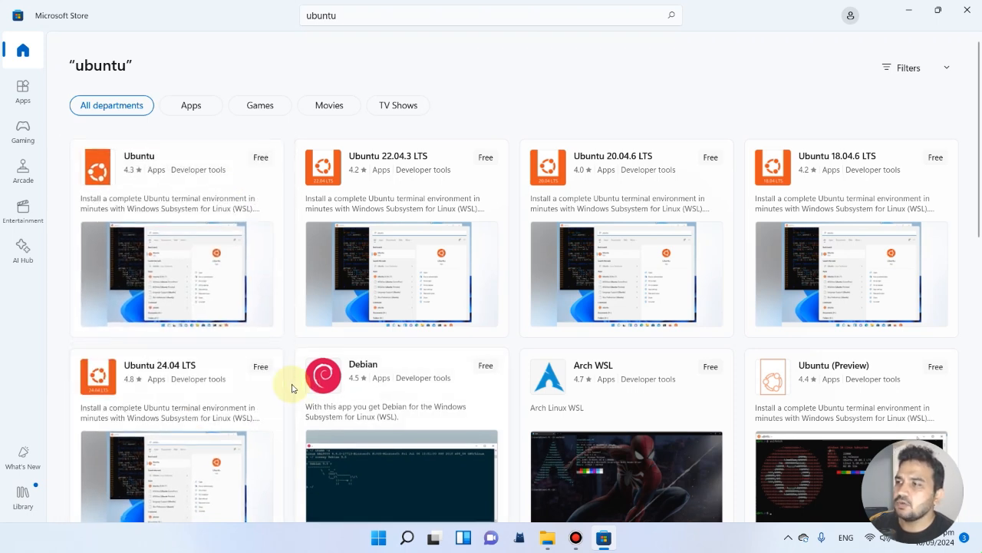
{"action": "mouse_move", "coordinate": [285, 387]}
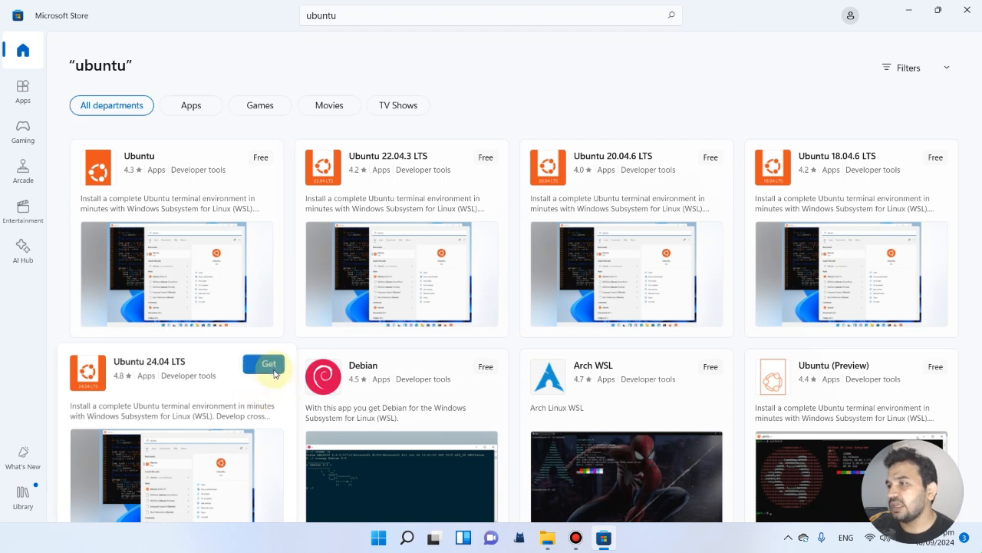
{"action": "left_click", "coordinate": [264, 362]}
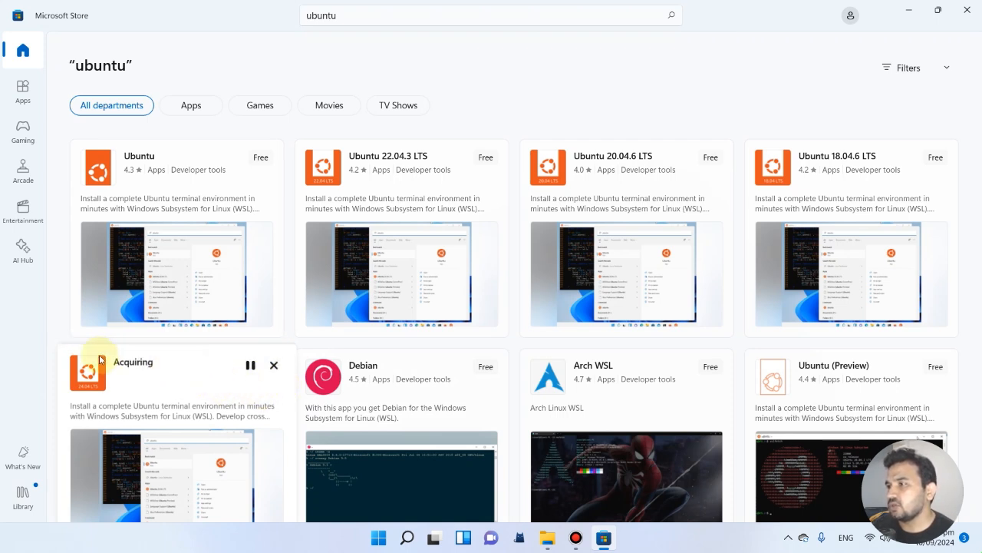
{"action": "mouse_move", "coordinate": [161, 371]}
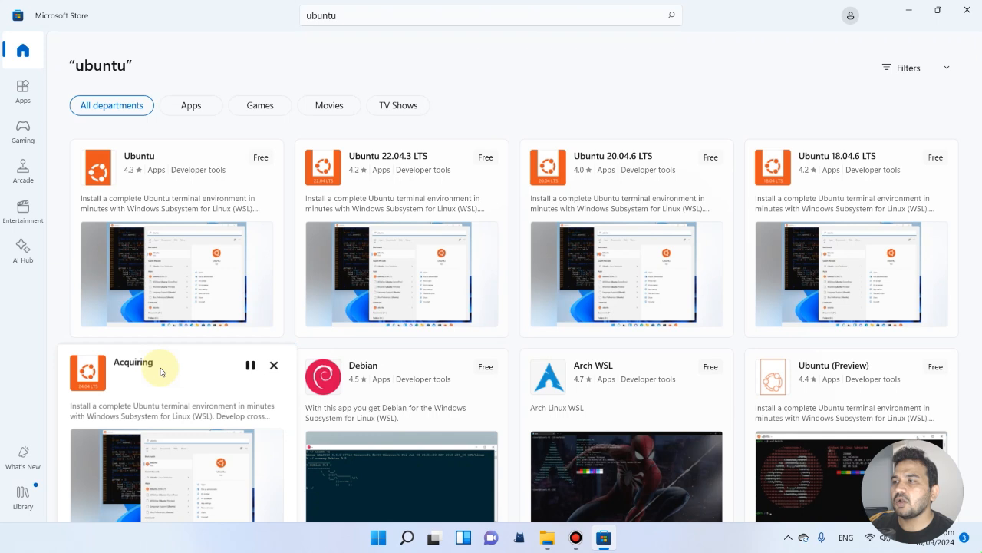
{"action": "mouse_move", "coordinate": [169, 370]}
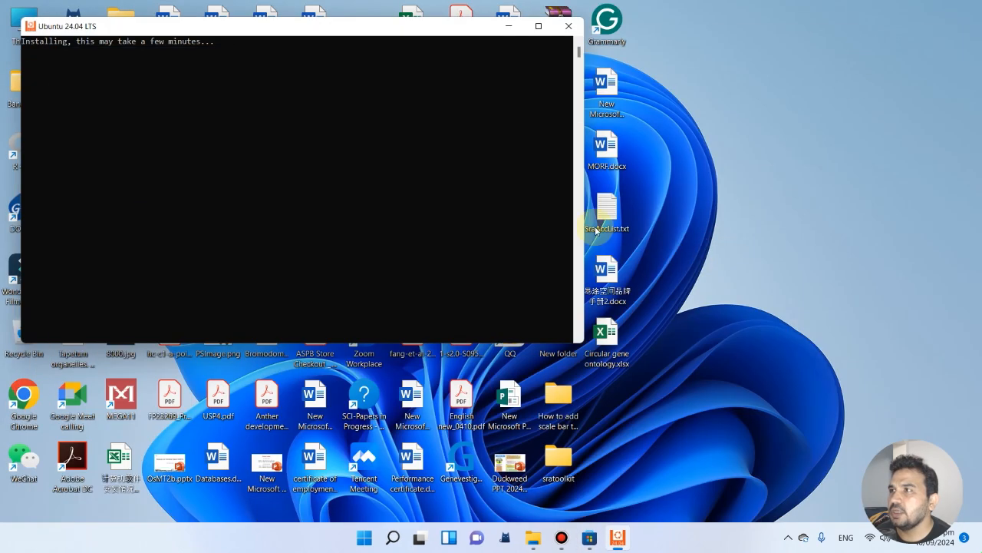
Step: Maximize the Ubuntu console and search Windows for 'ubu' to find the Ubuntu 24.04 LTS app
{"action": "left_click", "coordinate": [537, 25]}
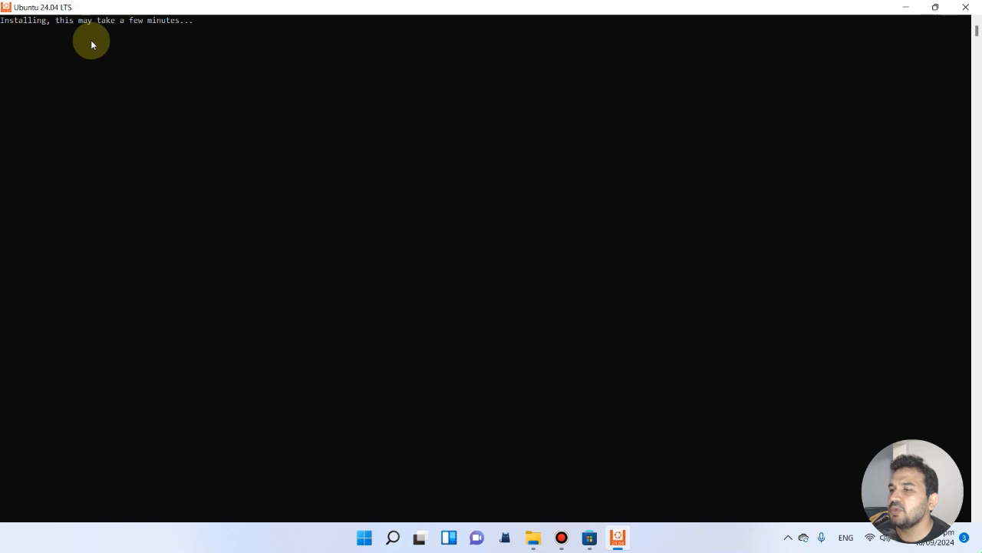
{"action": "left_click", "coordinate": [393, 538]}
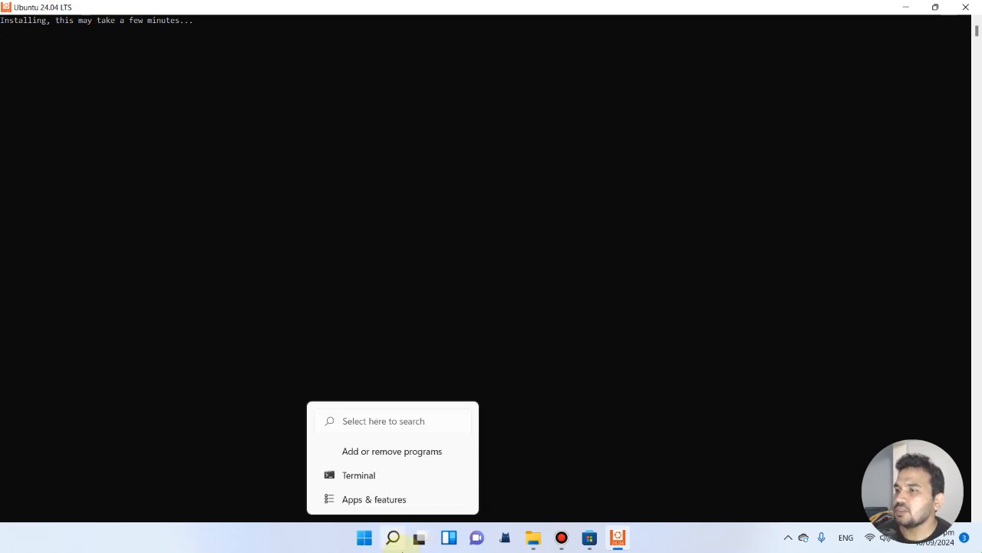
{"action": "left_click", "coordinate": [394, 536]}
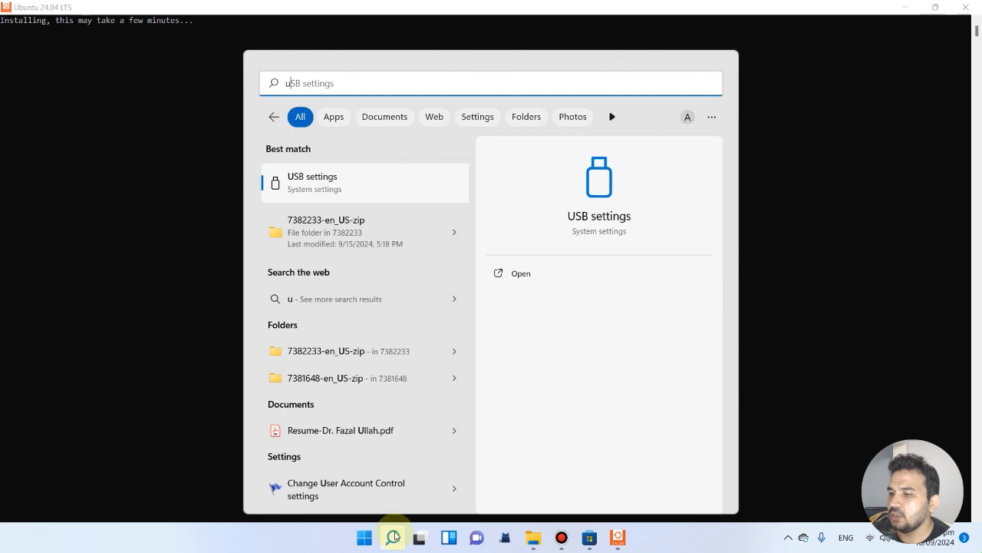
{"action": "type", "text": "ubun"}
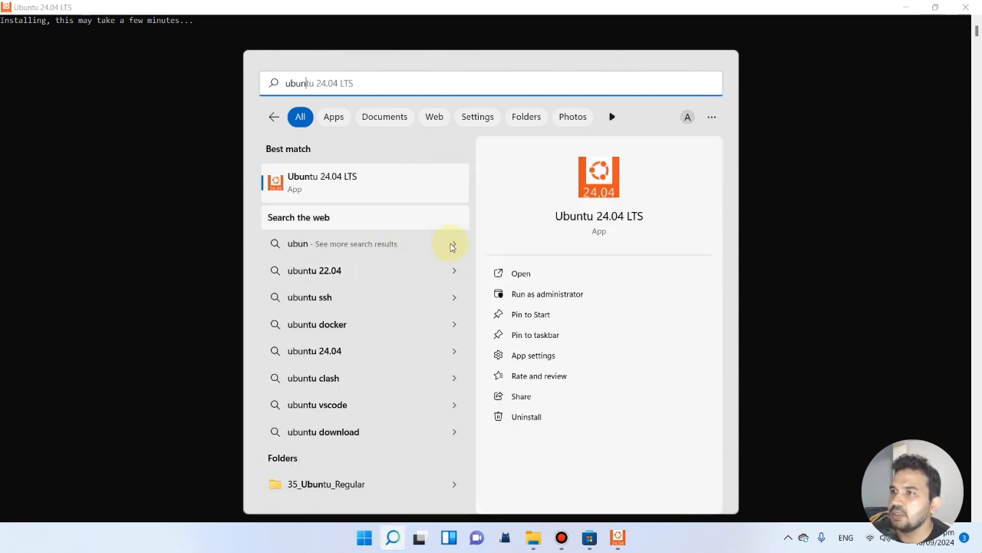
{"action": "mouse_move", "coordinate": [540, 298]}
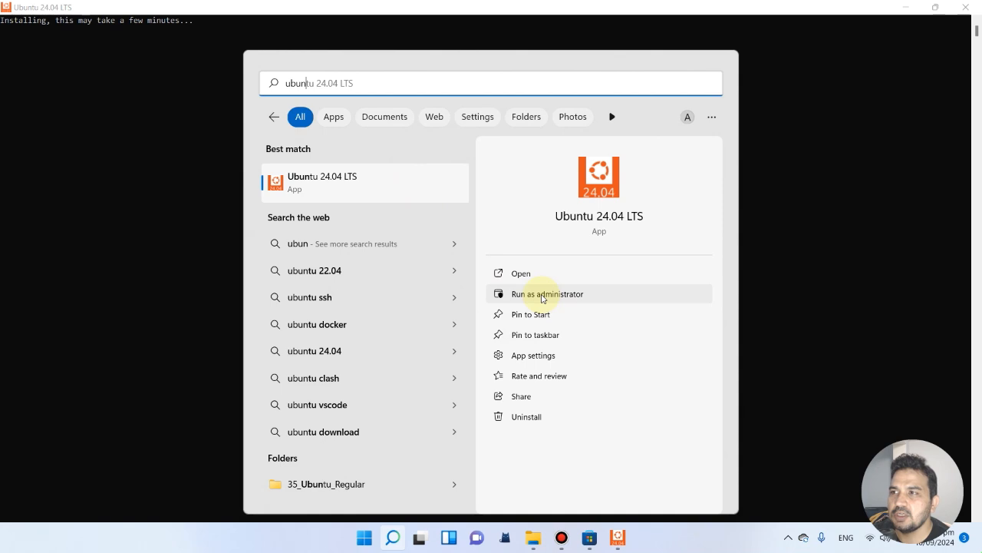
{"action": "mouse_move", "coordinate": [546, 307]}
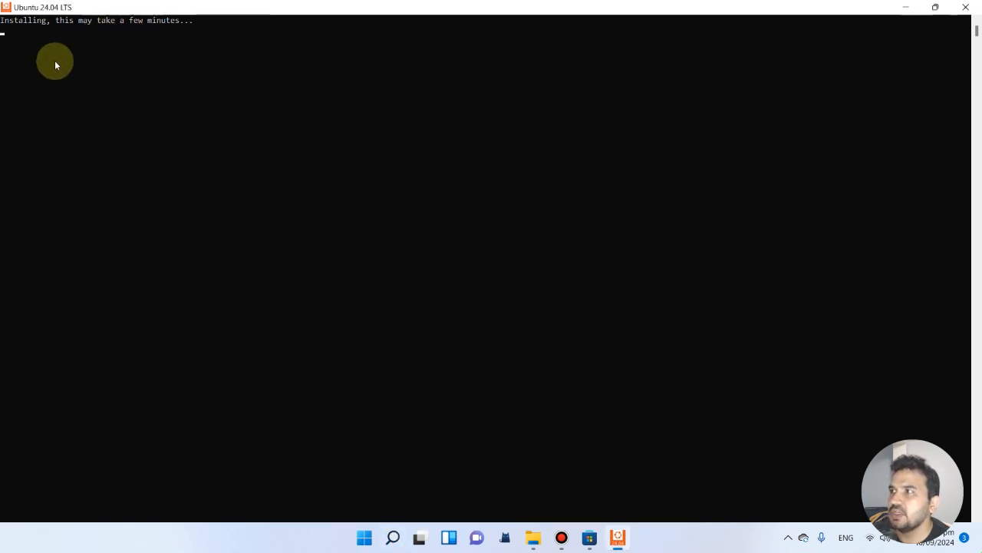
{"action": "mouse_move", "coordinate": [55, 46]}
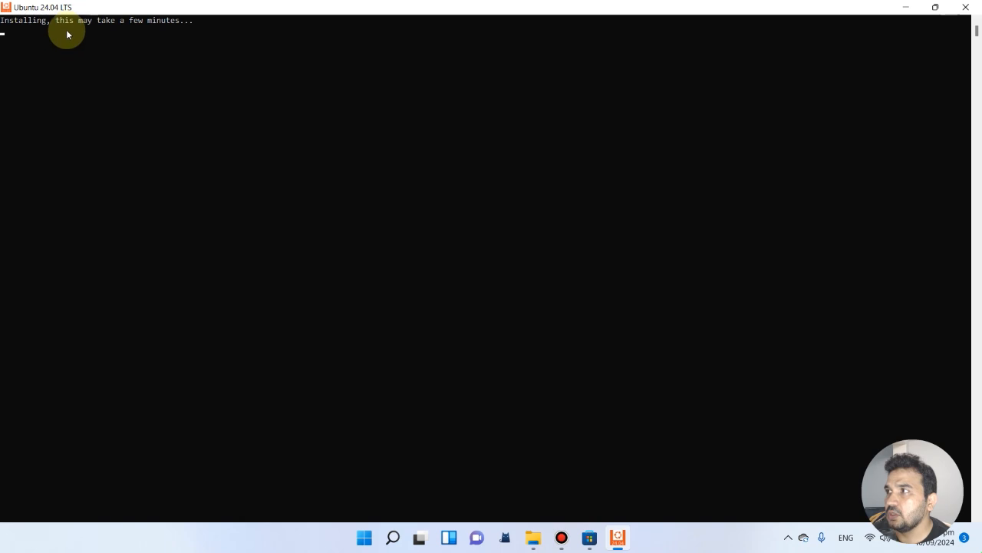
{"action": "mouse_move", "coordinate": [37, 37]}
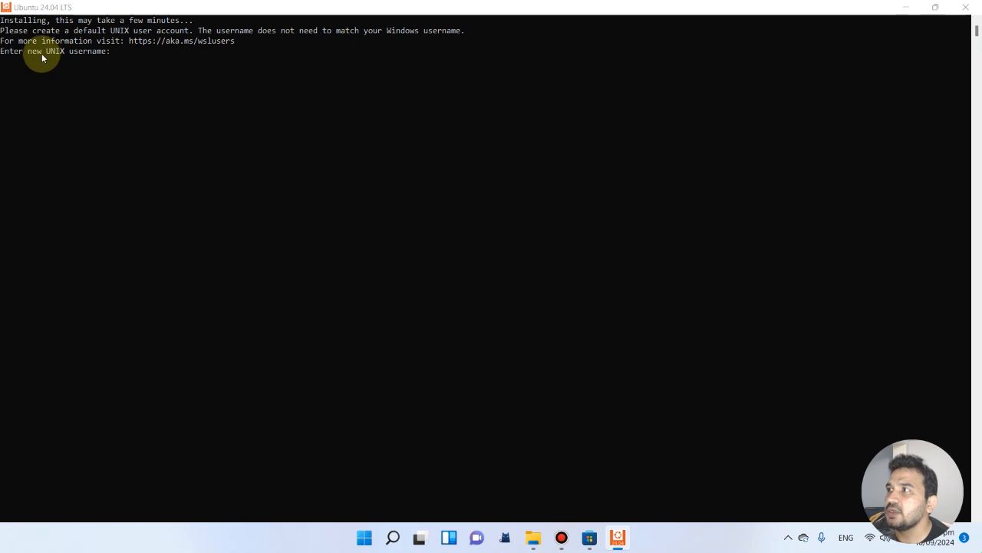
{"action": "mouse_move", "coordinate": [31, 40]}
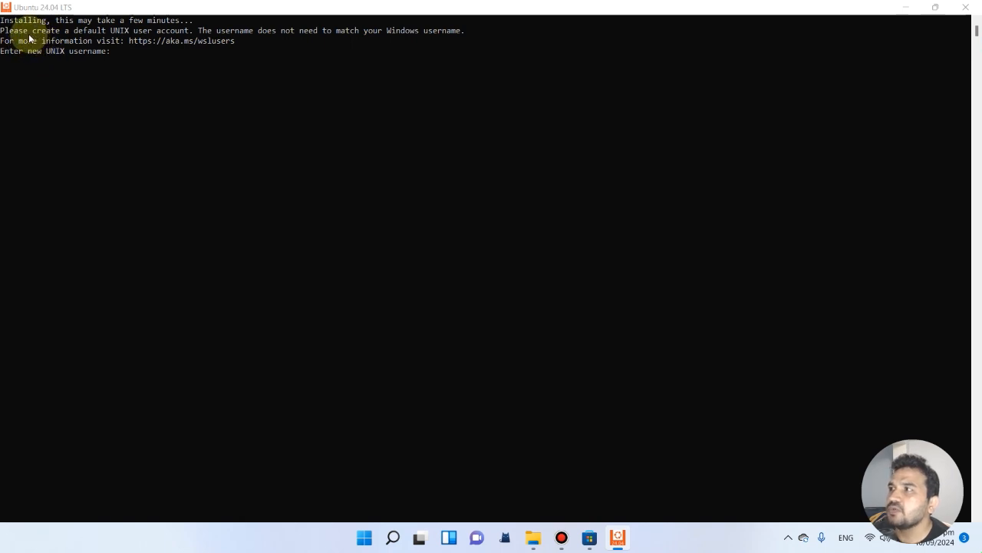
{"action": "mouse_move", "coordinate": [100, 40]}
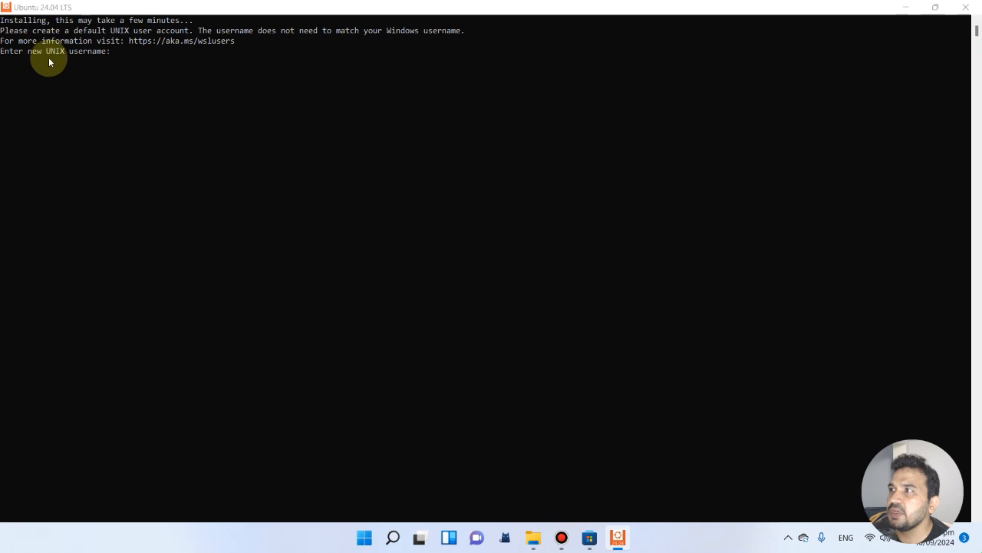
{"action": "mouse_move", "coordinate": [92, 61]}
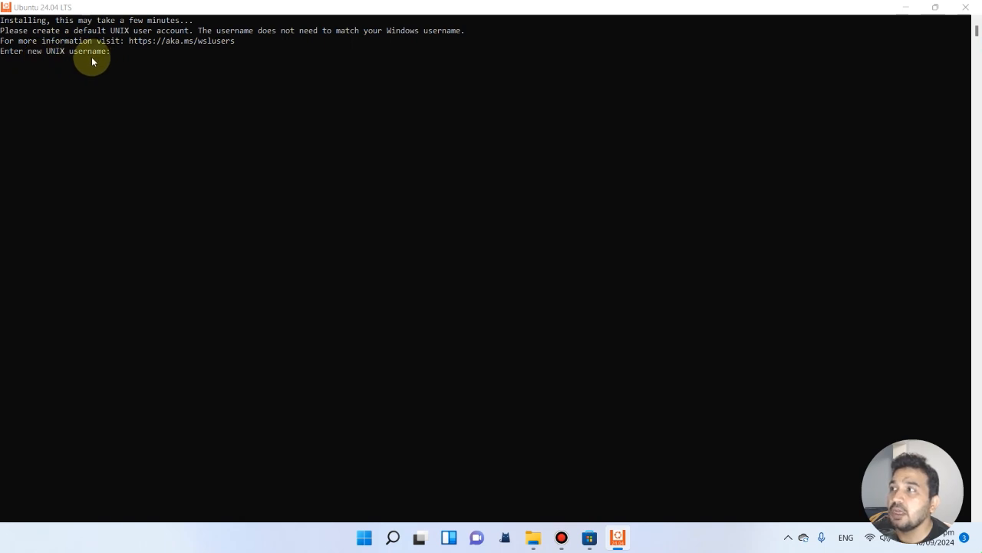
{"action": "mouse_move", "coordinate": [118, 74]}
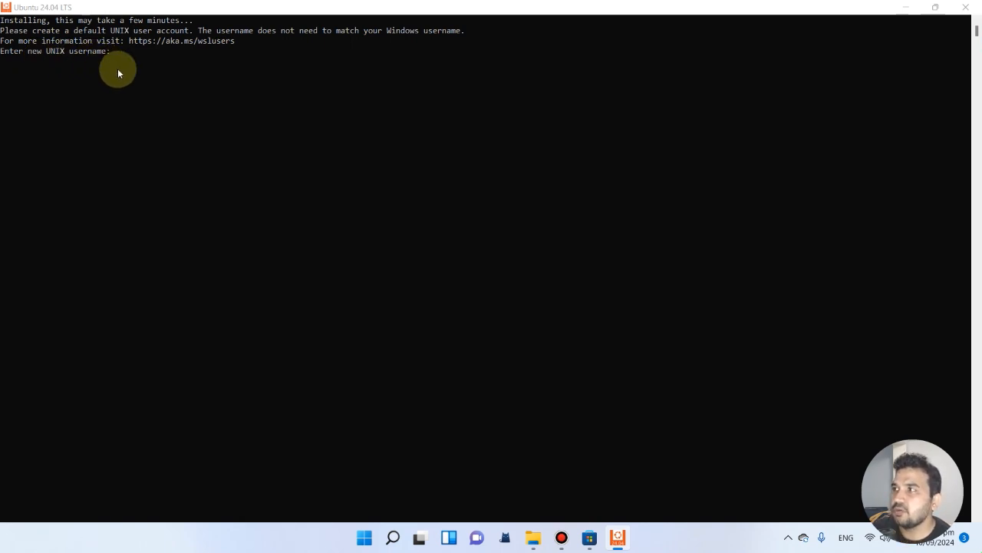
{"action": "mouse_move", "coordinate": [123, 59]}
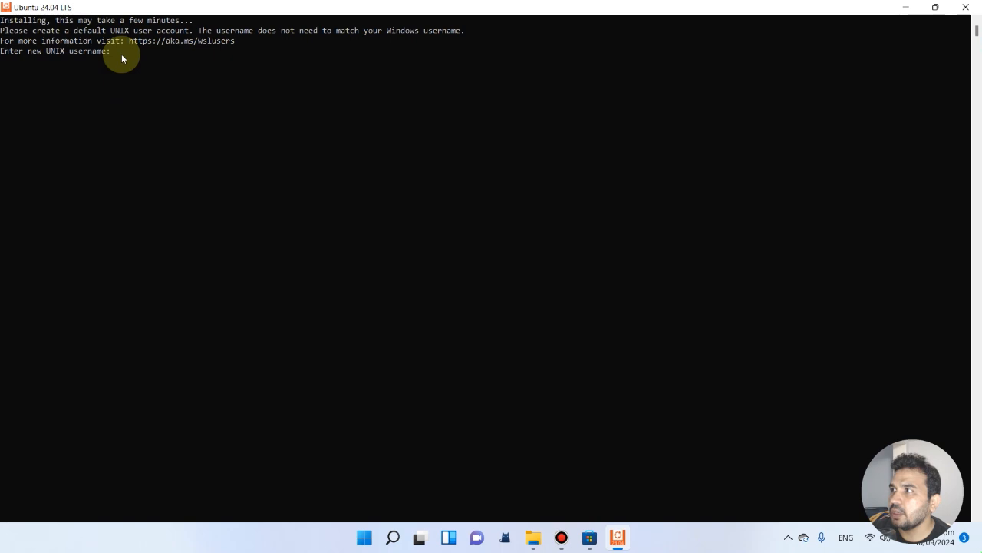
Step: Enter 'asif' as the new UNIX username for the Ubuntu account
{"action": "type", "text": "asi"}
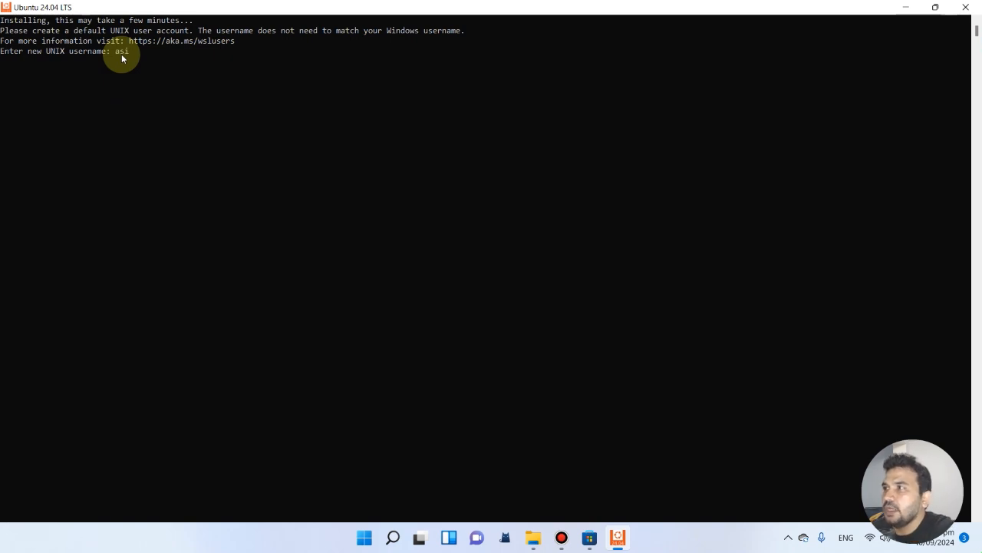
{"action": "type", "text": "f"}
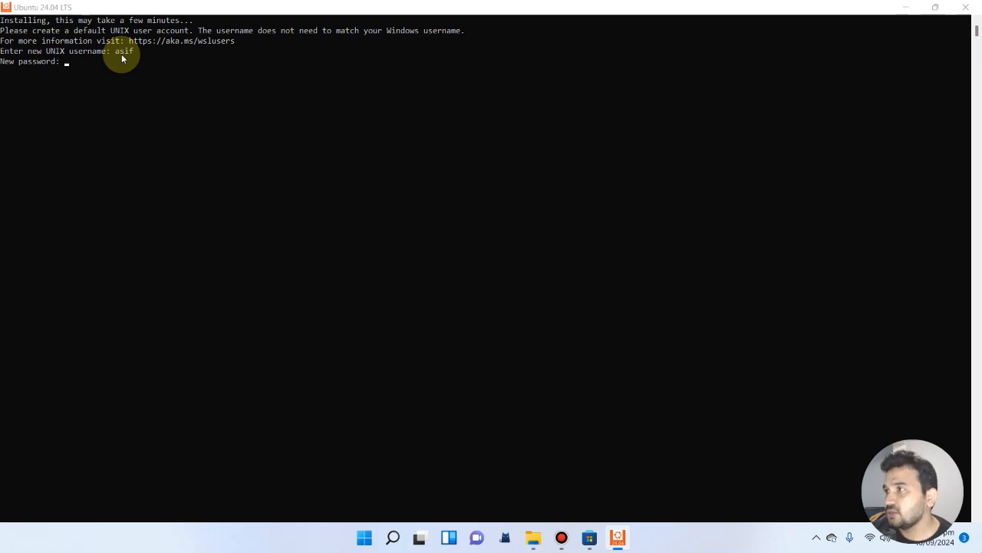
{"action": "mouse_move", "coordinate": [89, 62]}
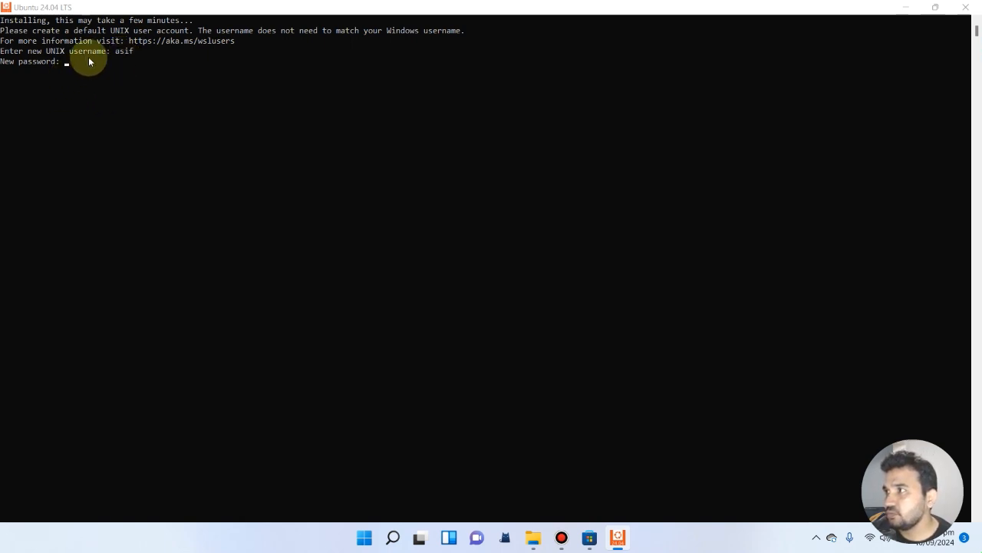
{"action": "mouse_move", "coordinate": [63, 72]}
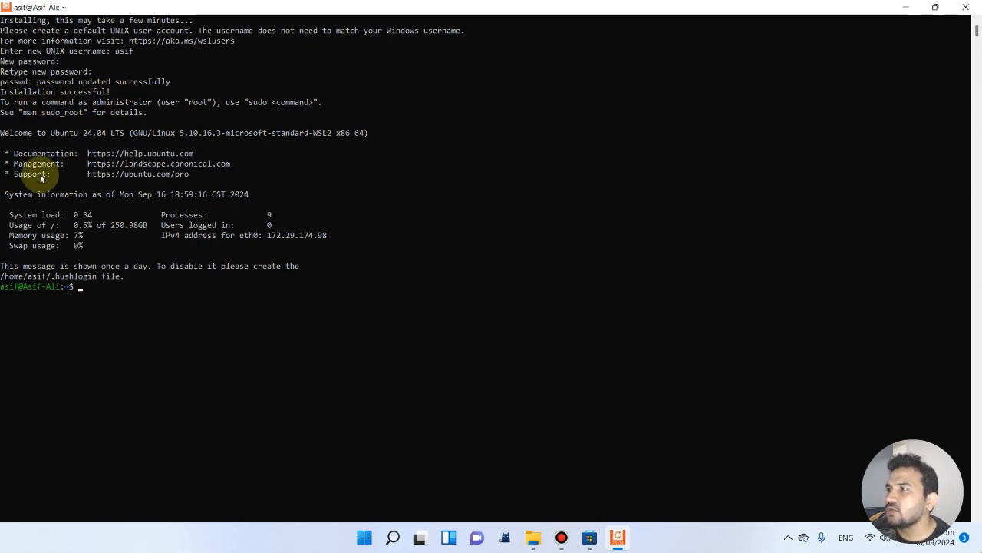
{"action": "mouse_move", "coordinate": [138, 138]}
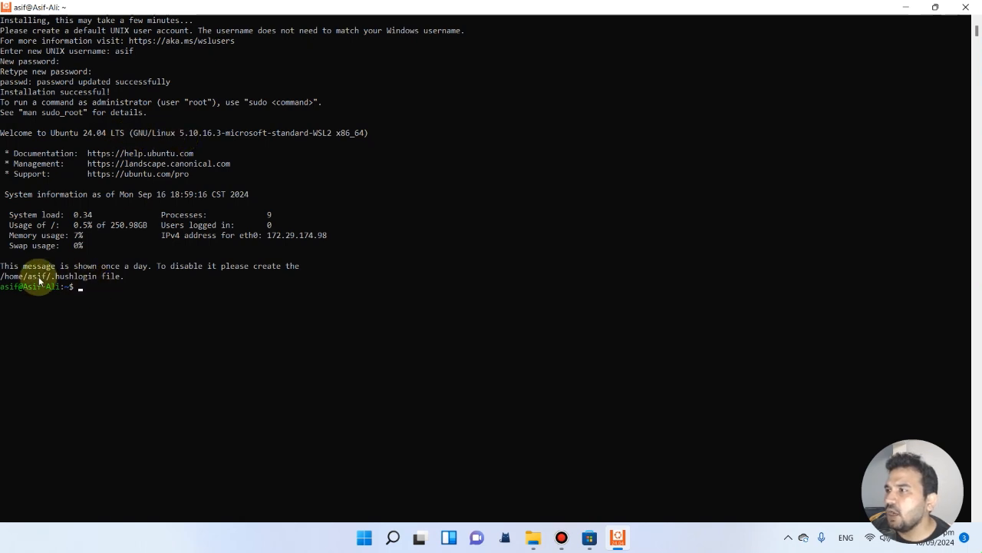
{"action": "mouse_move", "coordinate": [175, 273]}
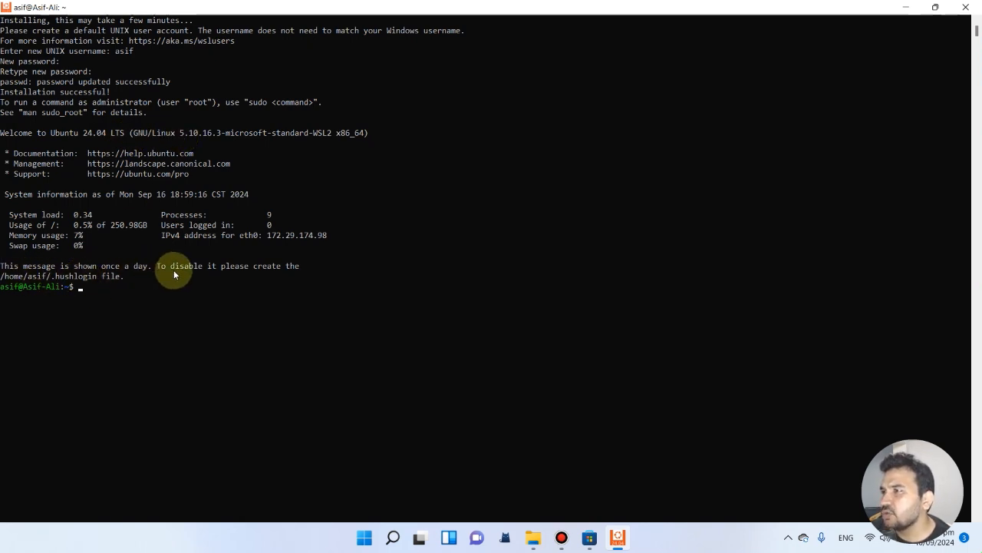
{"action": "mouse_move", "coordinate": [34, 292]}
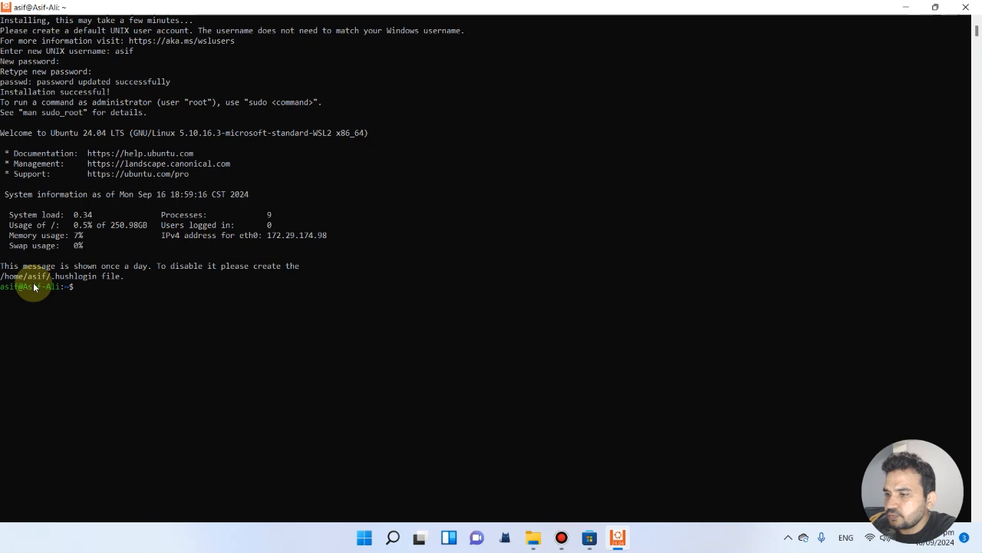
Step: Run sudo apt update with the password, then close the Ubuntu console after 150 upgradable packages are reported
{"action": "type", "text": "sudo apt upda"}
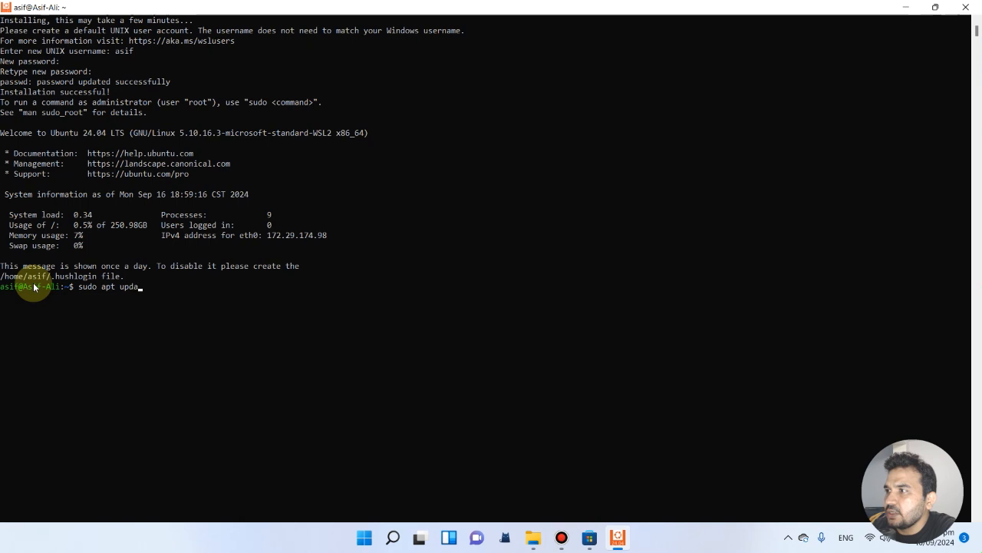
{"action": "type", "text": "te"}
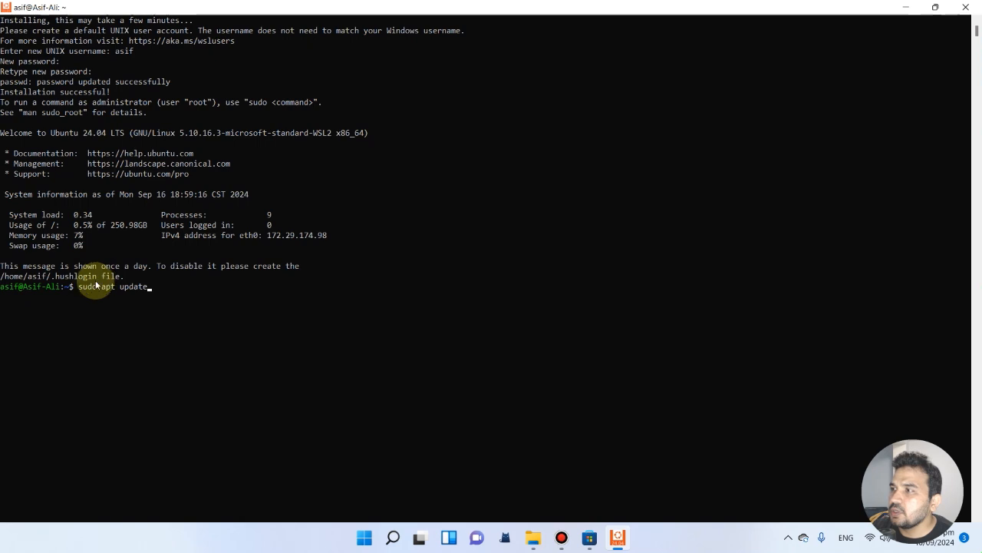
{"action": "mouse_move", "coordinate": [144, 292]}
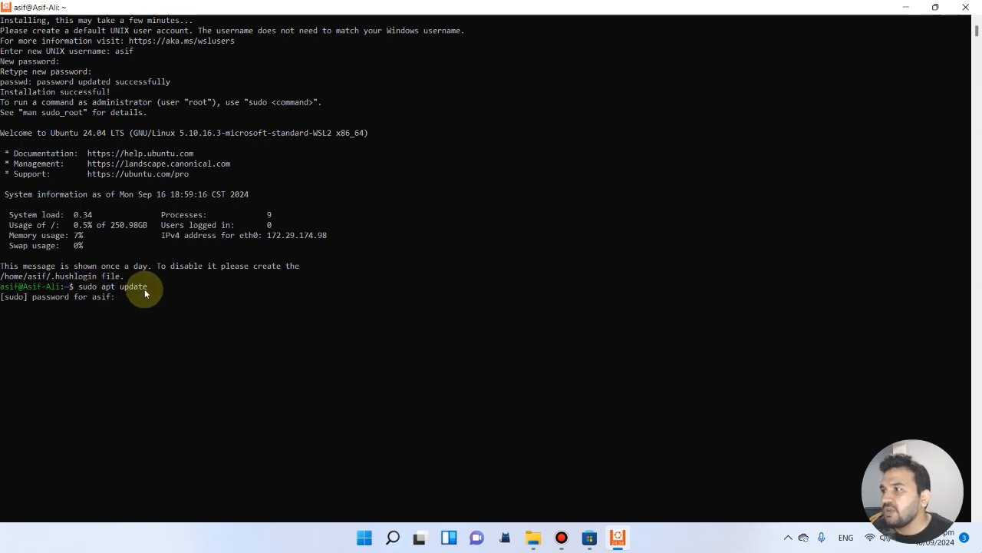
{"action": "mouse_move", "coordinate": [75, 305]}
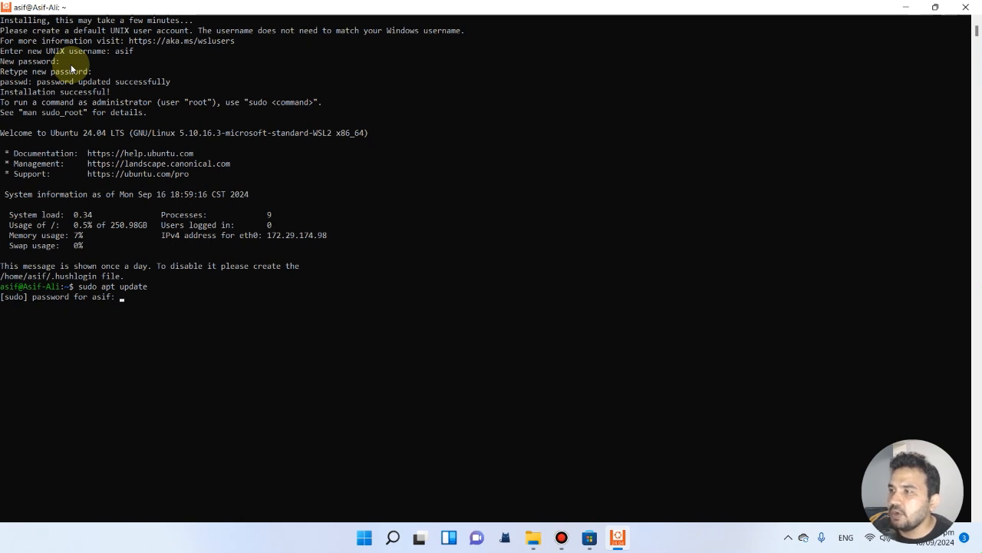
{"action": "key", "text": "Enter"}
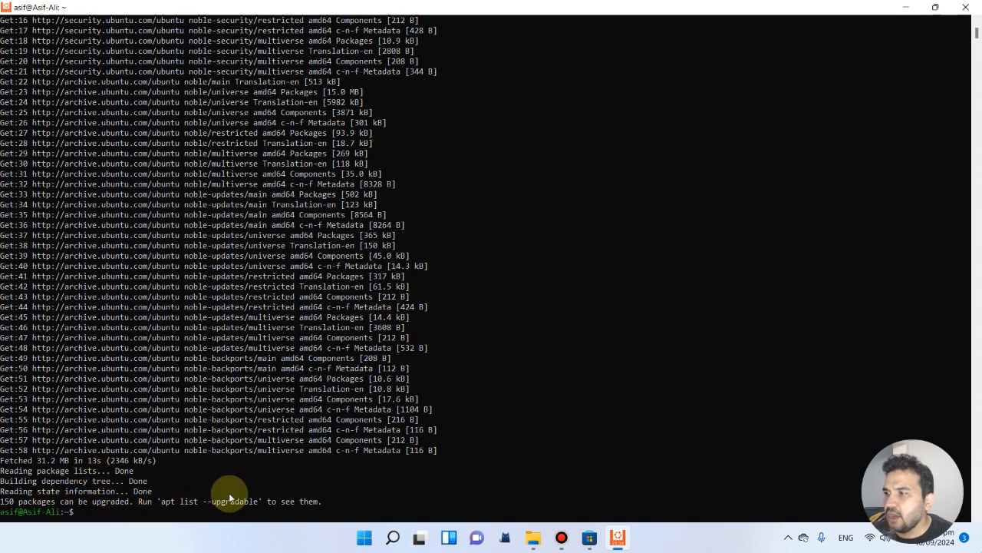
{"action": "mouse_move", "coordinate": [280, 480]}
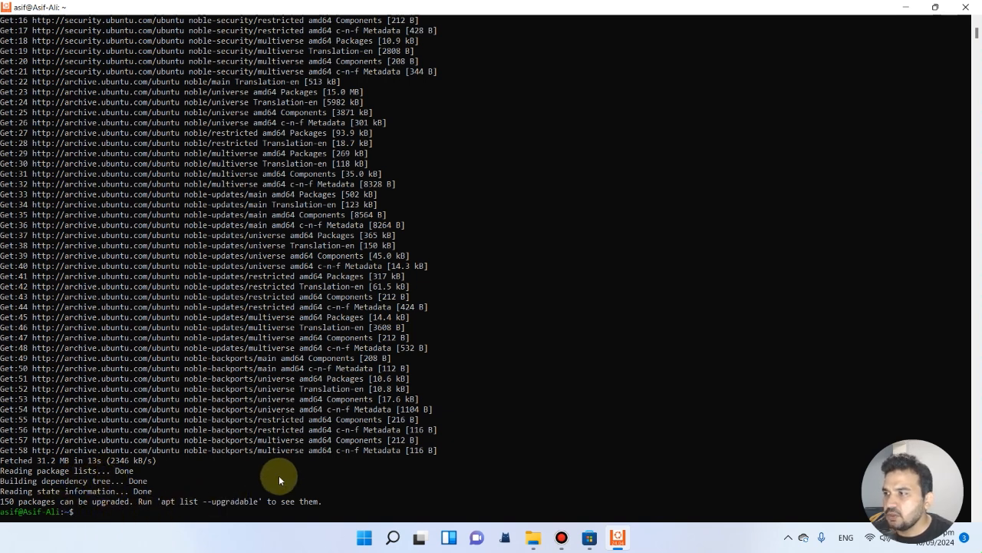
{"action": "mouse_move", "coordinate": [270, 476]}
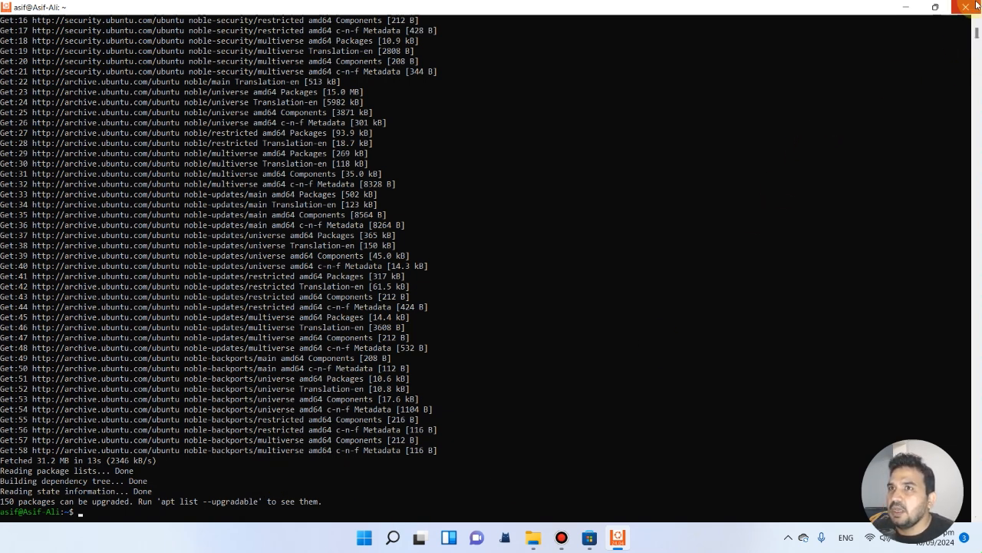
{"action": "mouse_move", "coordinate": [967, 8]}
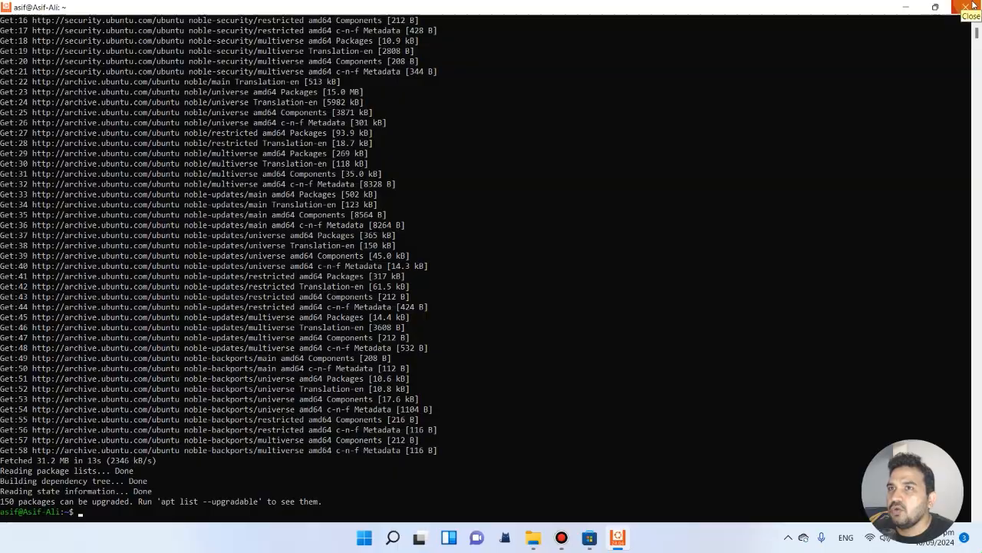
{"action": "left_click", "coordinate": [959, 6]}
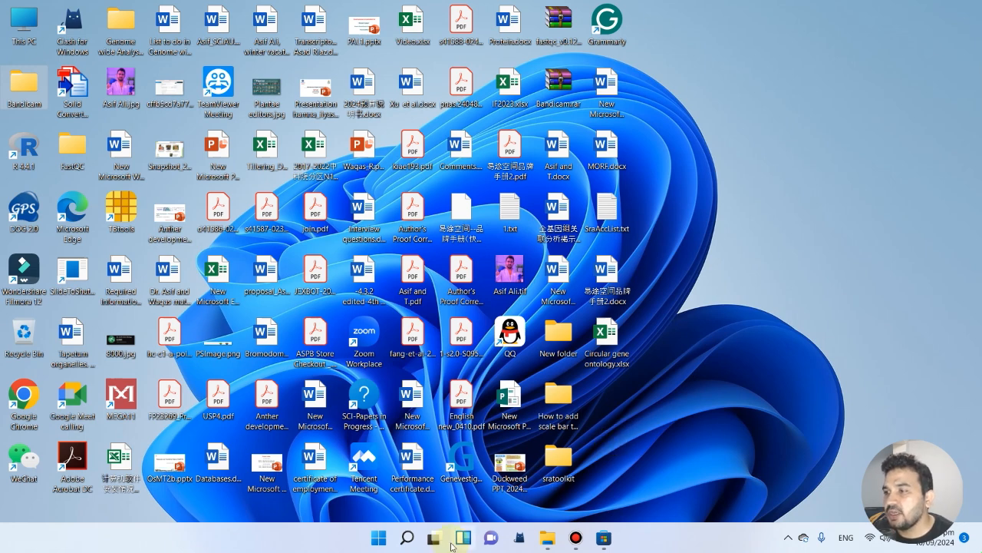
Step: Launch Windows Terminal from search and add a maximized Ubuntu 24.04 LTS shell tab
{"action": "left_click", "coordinate": [409, 534]}
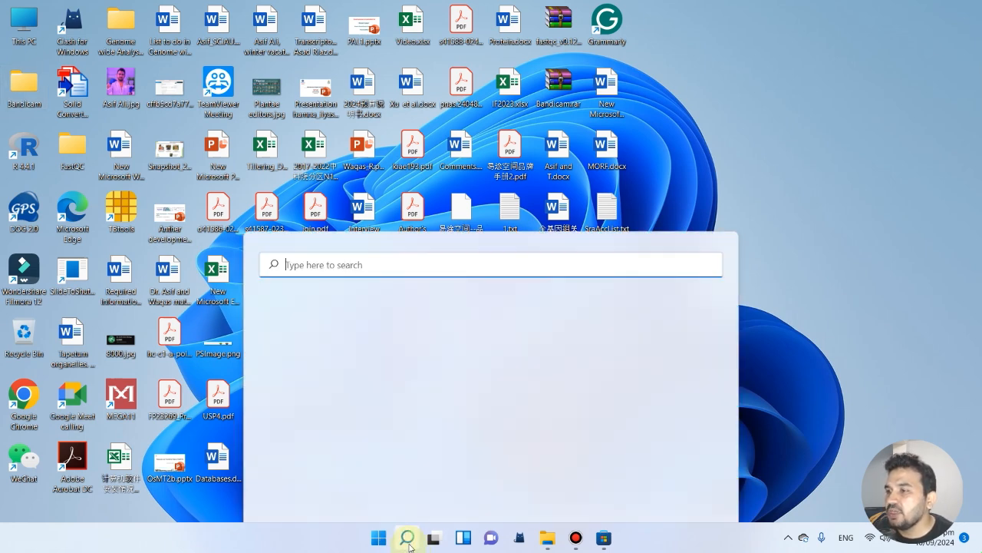
{"action": "left_click", "coordinate": [409, 538]}
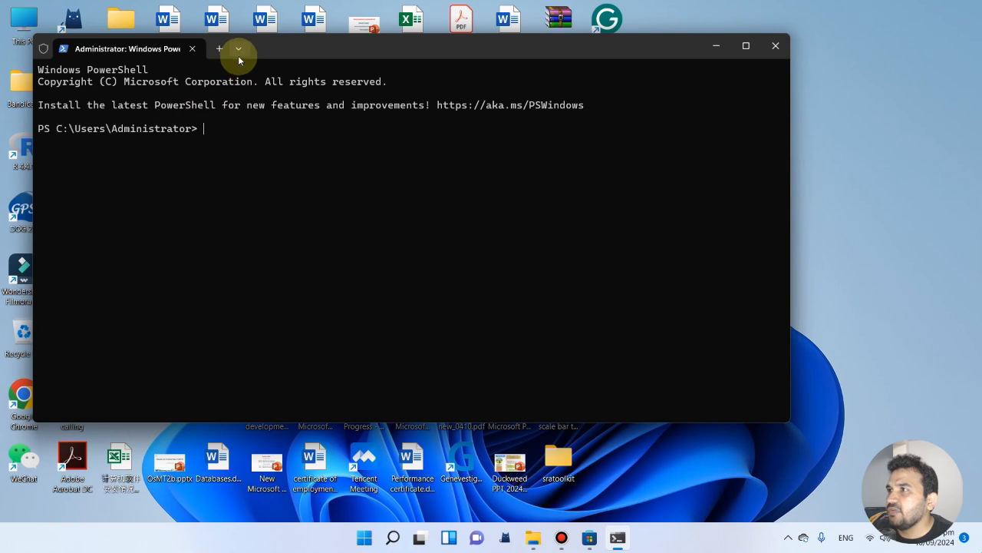
{"action": "mouse_move", "coordinate": [238, 48]}
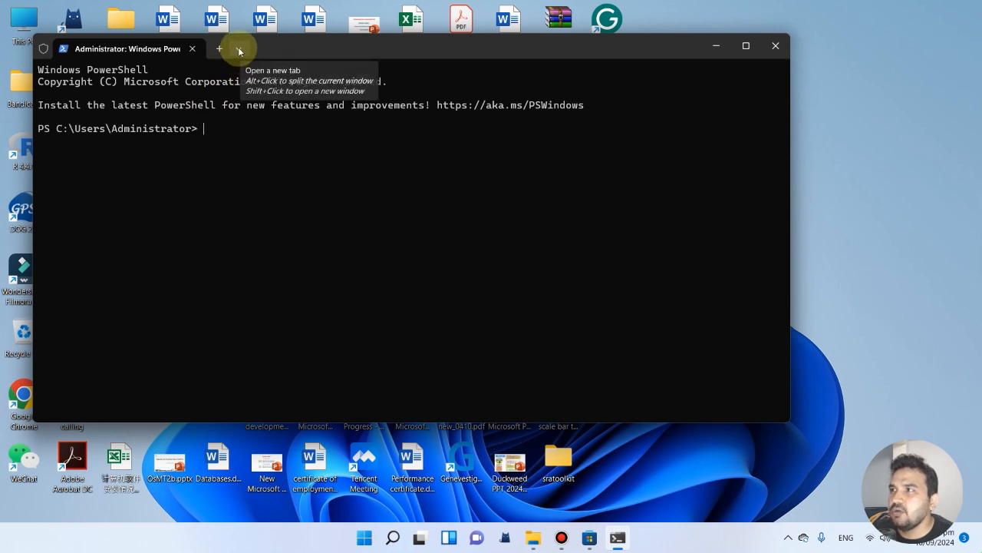
{"action": "left_click", "coordinate": [240, 48]}
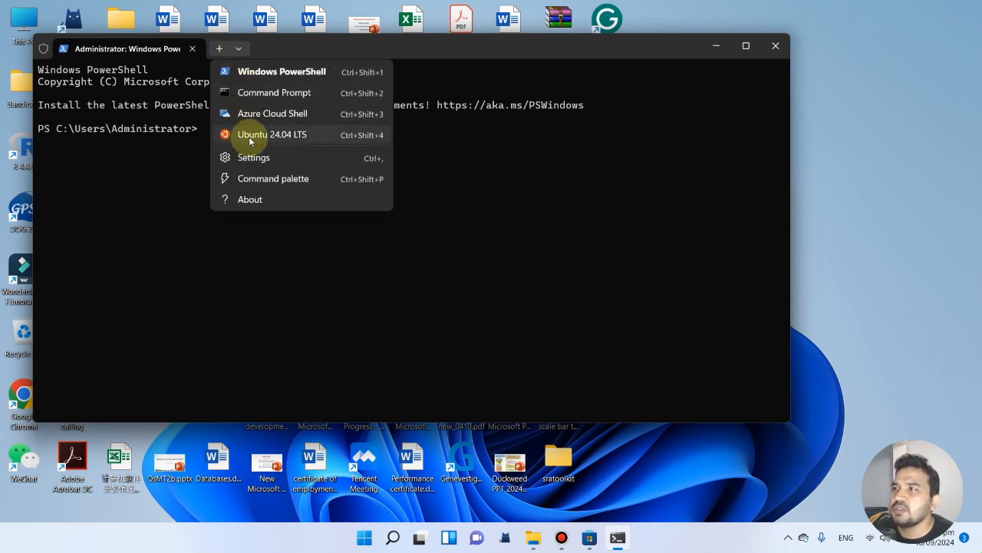
{"action": "mouse_move", "coordinate": [282, 72]}
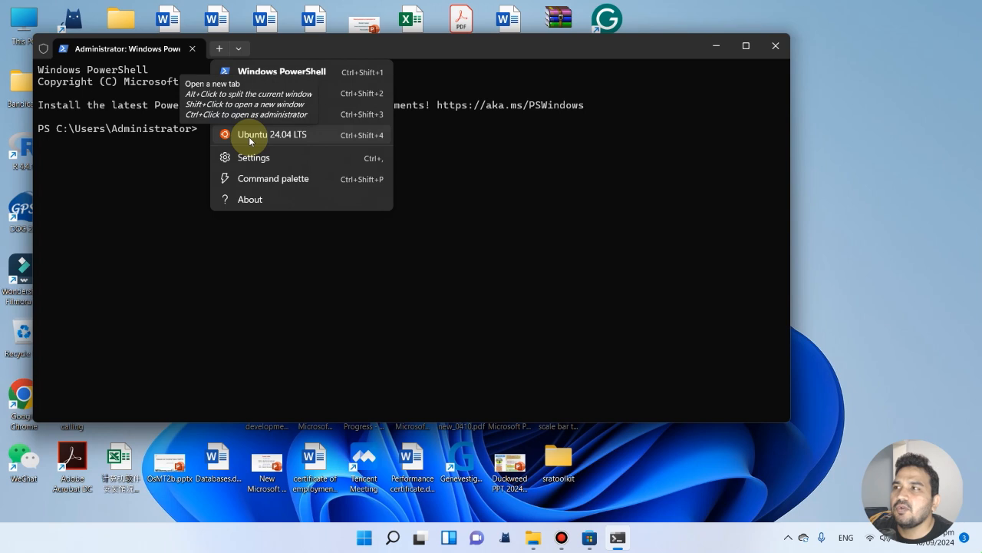
{"action": "left_click", "coordinate": [272, 135]}
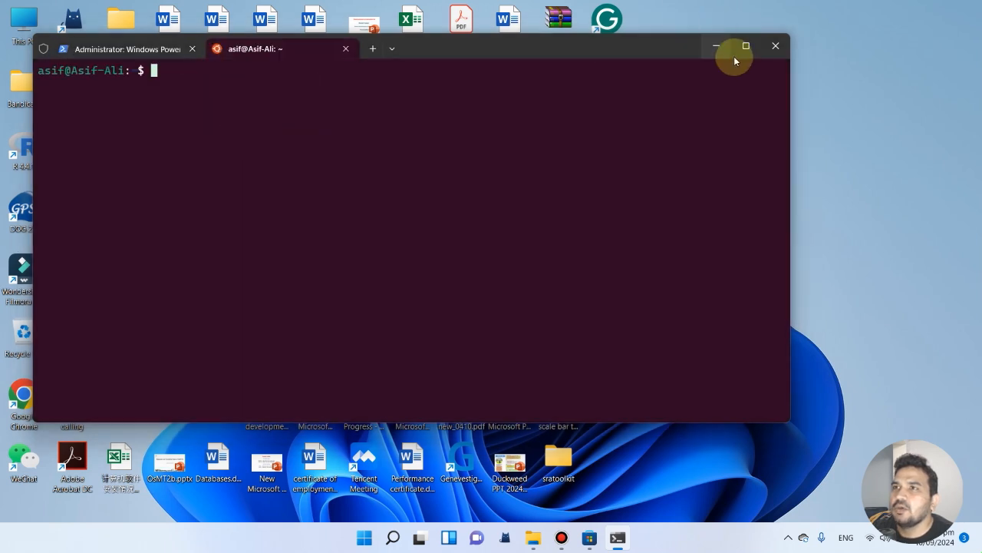
{"action": "left_click", "coordinate": [746, 46]}
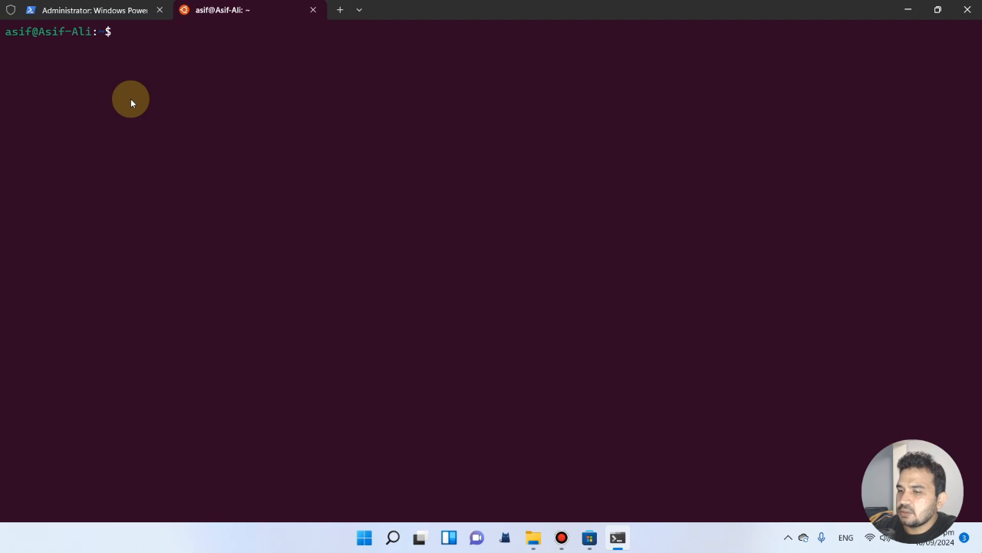
Step: Enter pwd at the Ubuntu shell prompt
{"action": "type", "text": "pw"}
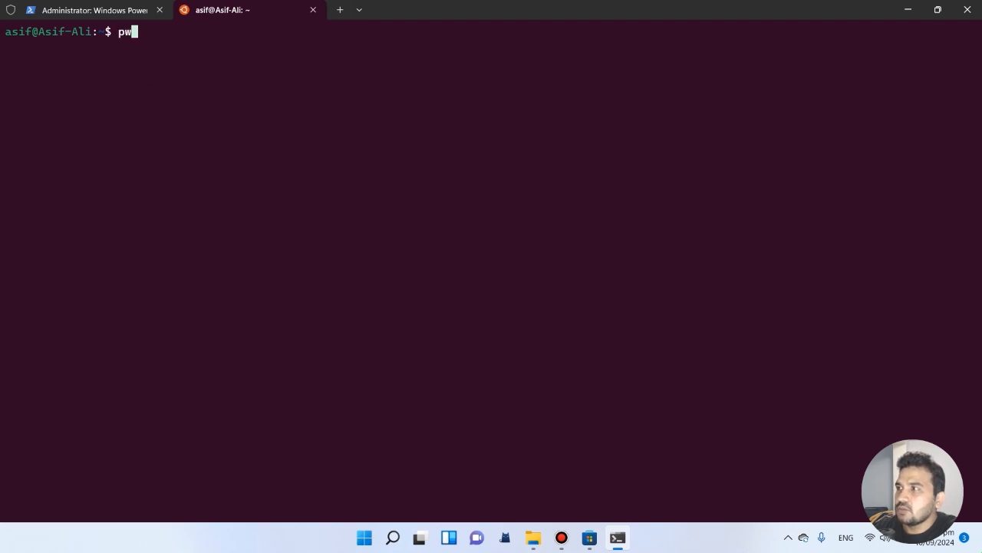
{"action": "type", "text": "d"}
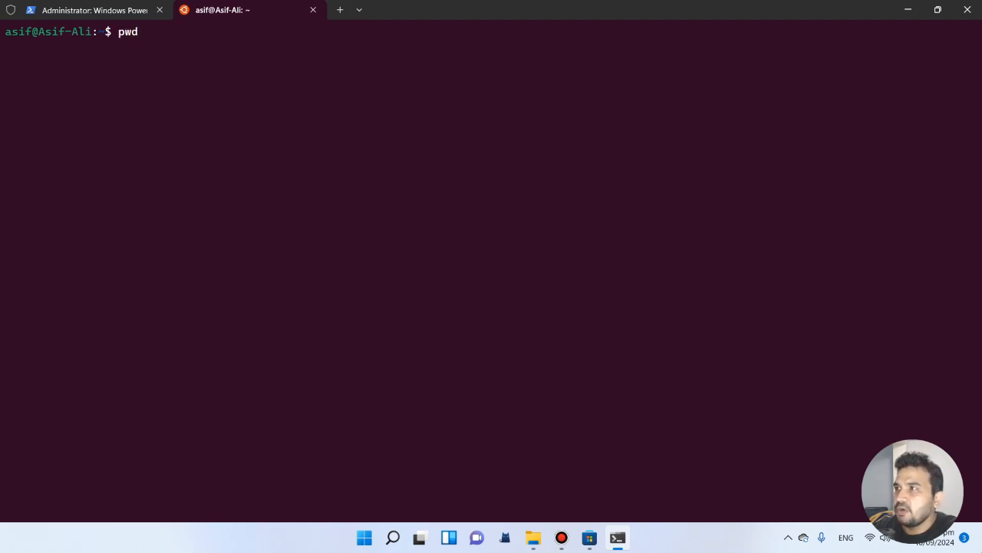